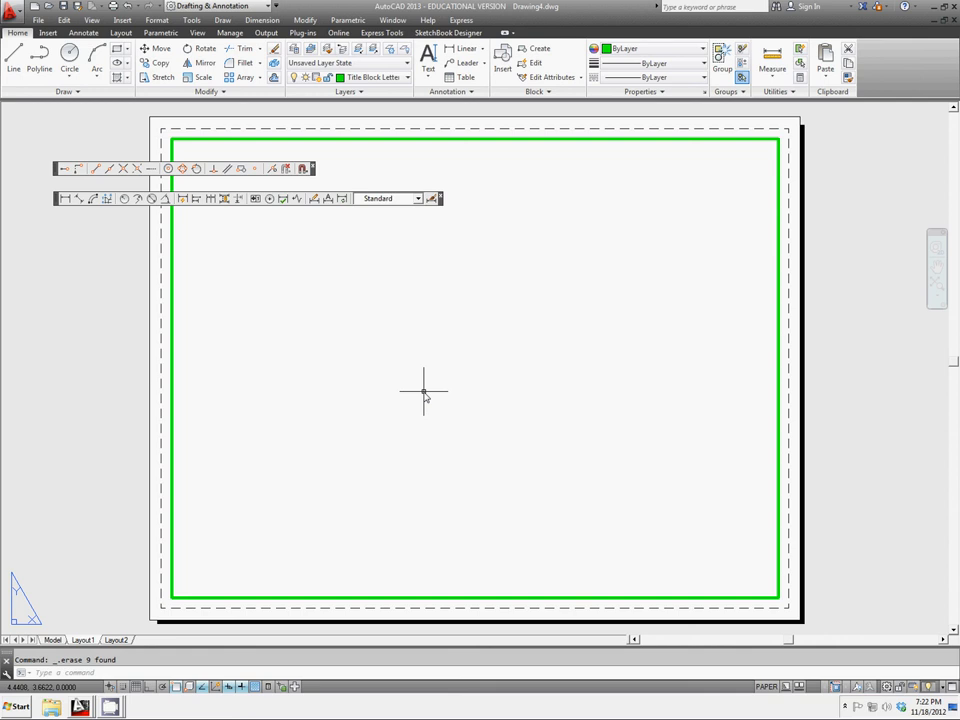
{"action": "mouse_move", "coordinate": [413, 398]}
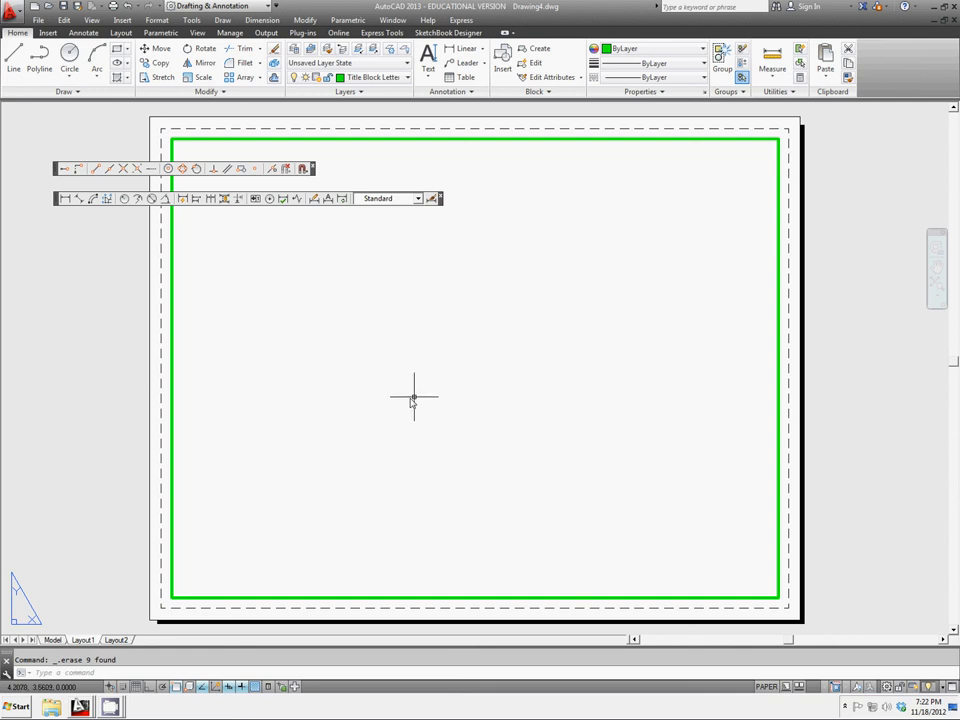
{"action": "mouse_move", "coordinate": [537, 340]}
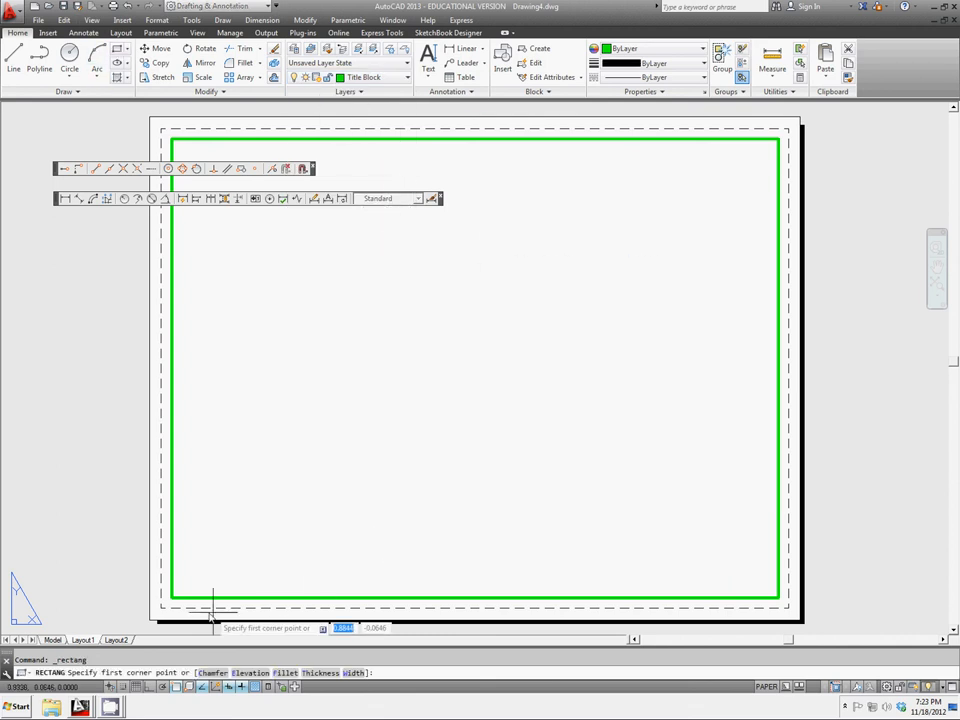
Step: Draw two adjacent title block rectangles starting at the border's bottom-left corner
{"action": "left_click", "coordinate": [213, 593]}
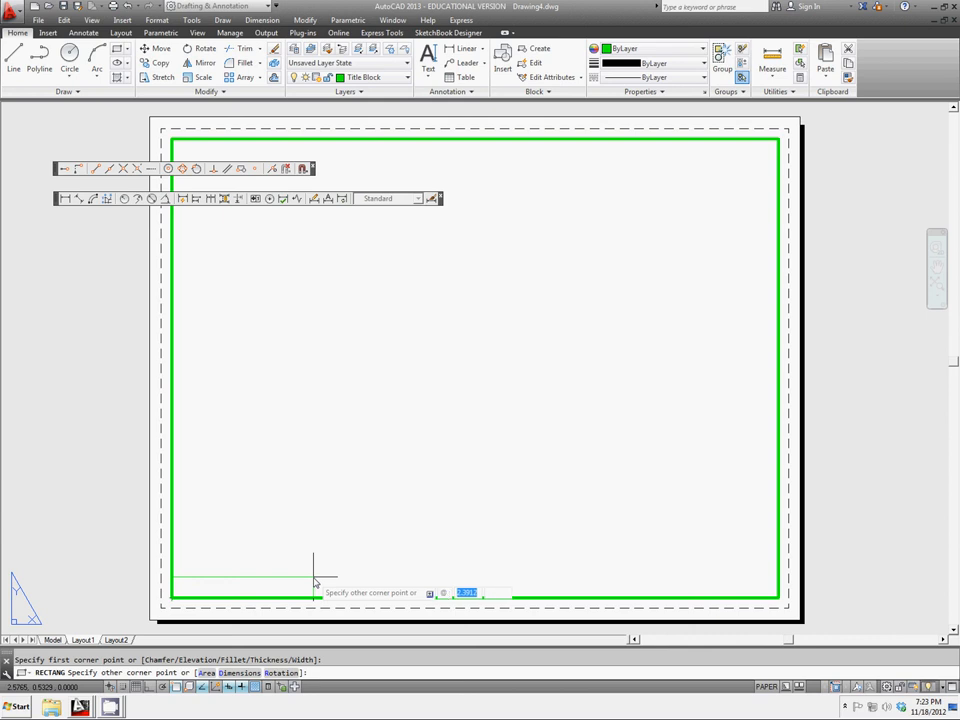
{"action": "type", "text": "2"}
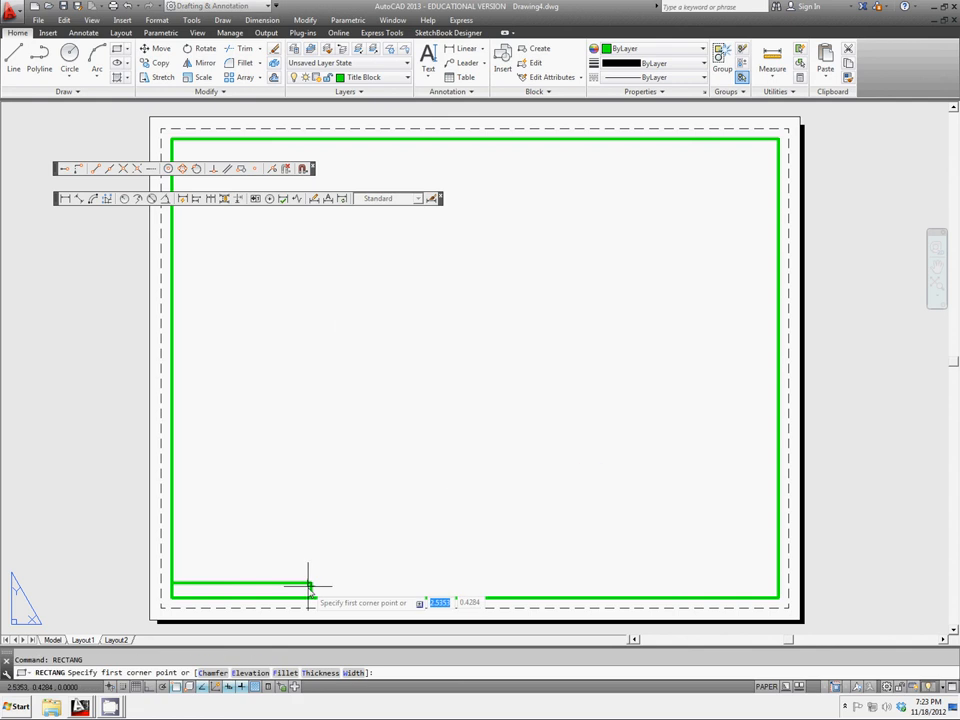
{"action": "left_click", "coordinate": [310, 585]}
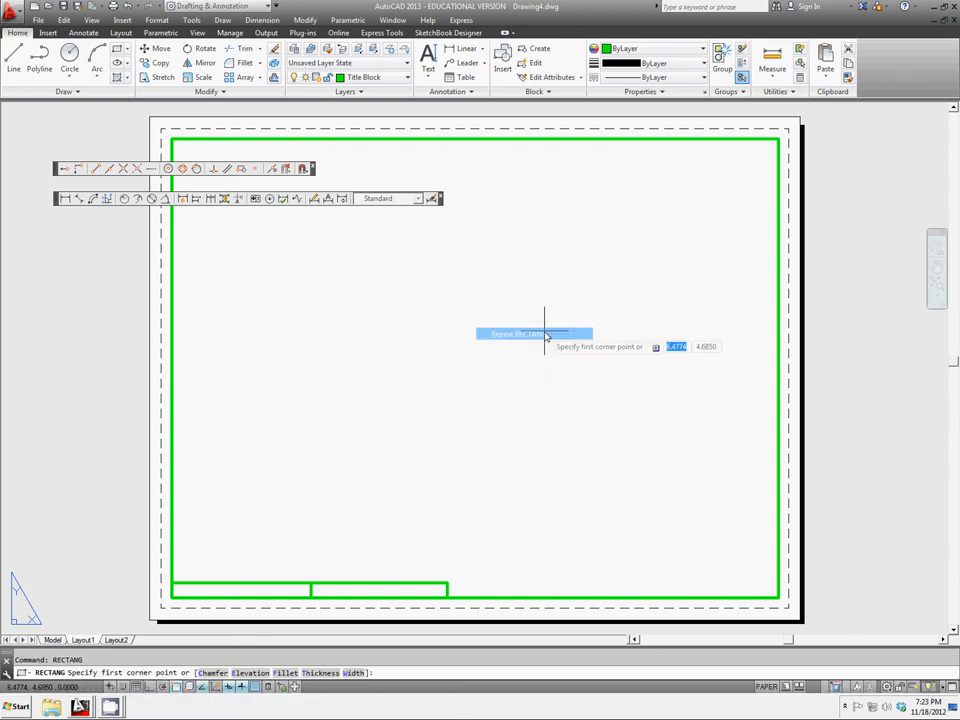
{"action": "mouse_move", "coordinate": [442, 585]}
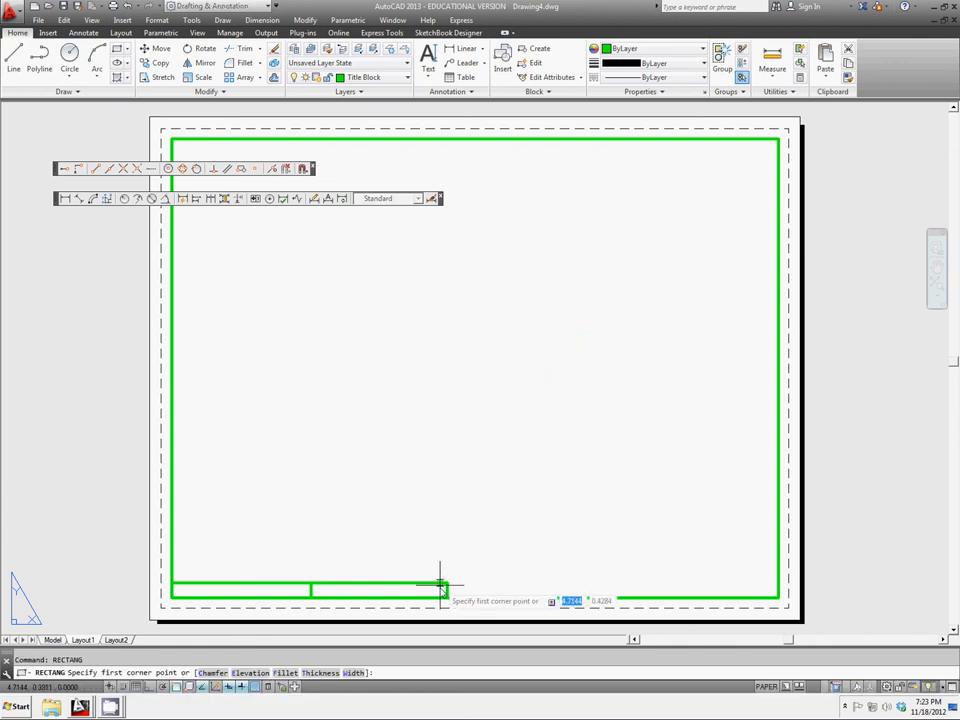
Step: Draw three more bottom-row cells (e.g. @2.3,.25) reaching the border's right edge
{"action": "left_click", "coordinate": [447, 583]}
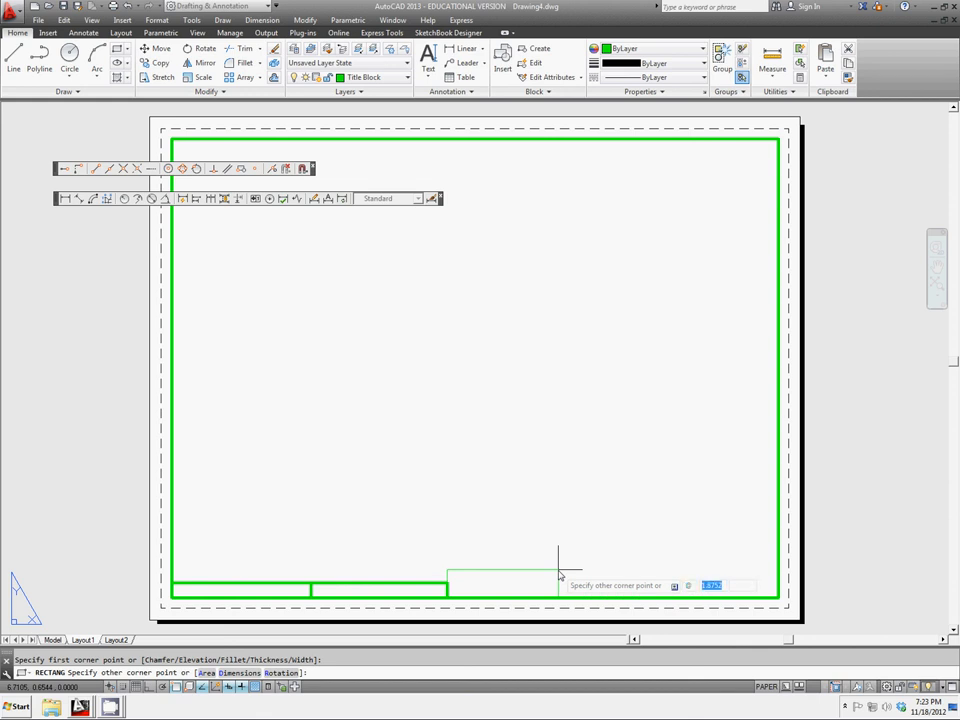
{"action": "type", "text": "2"}
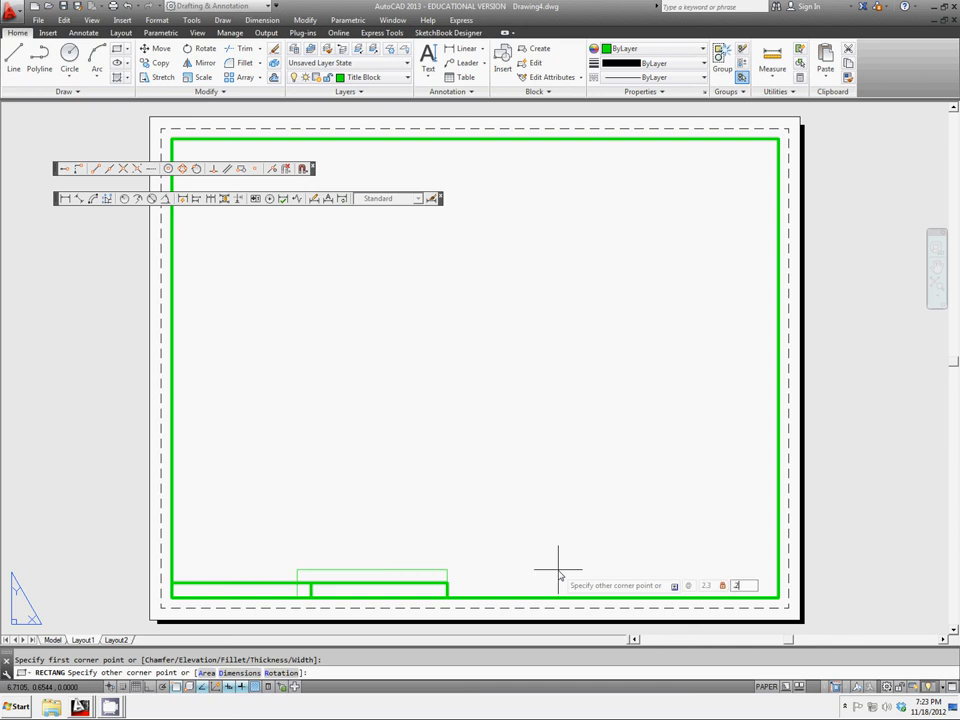
{"action": "right_click", "coordinate": [558, 570]}
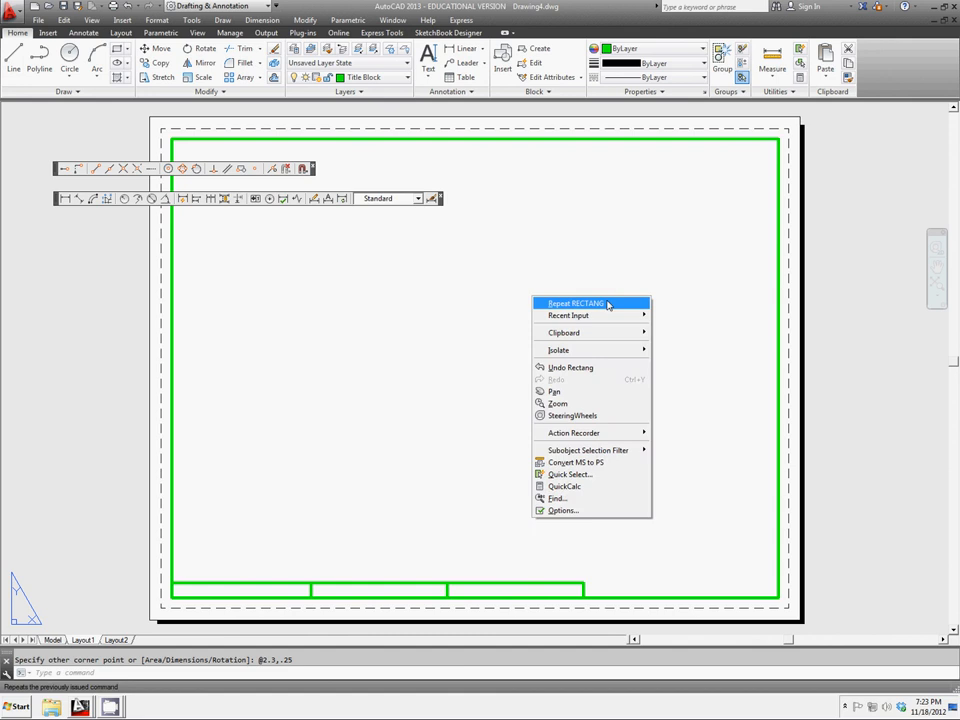
{"action": "left_click", "coordinate": [578, 303]}
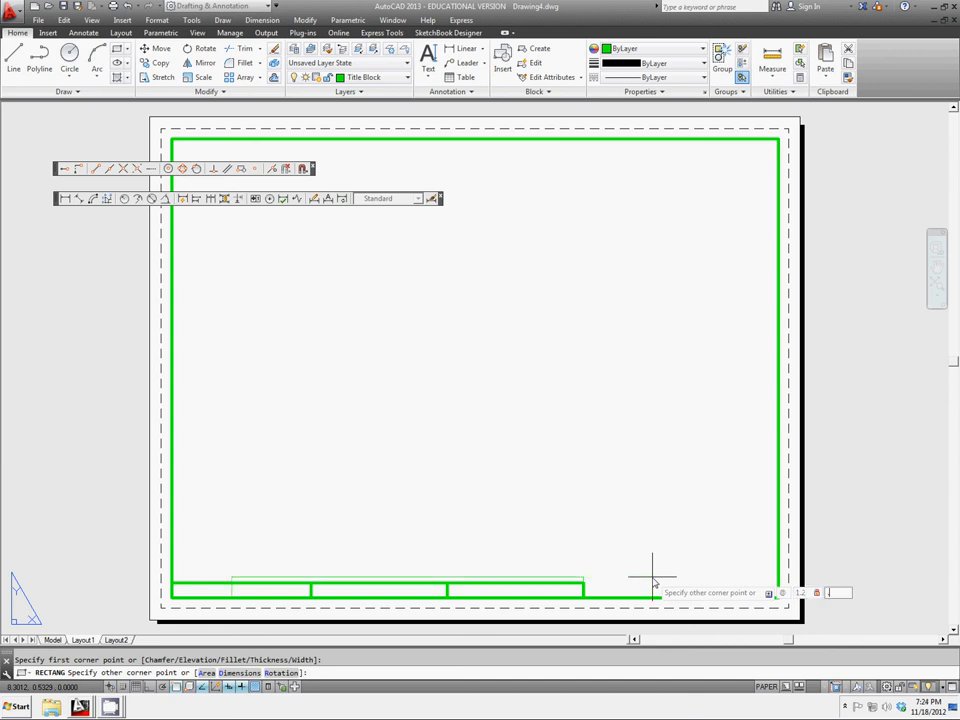
{"action": "right_click", "coordinate": [652, 578]}
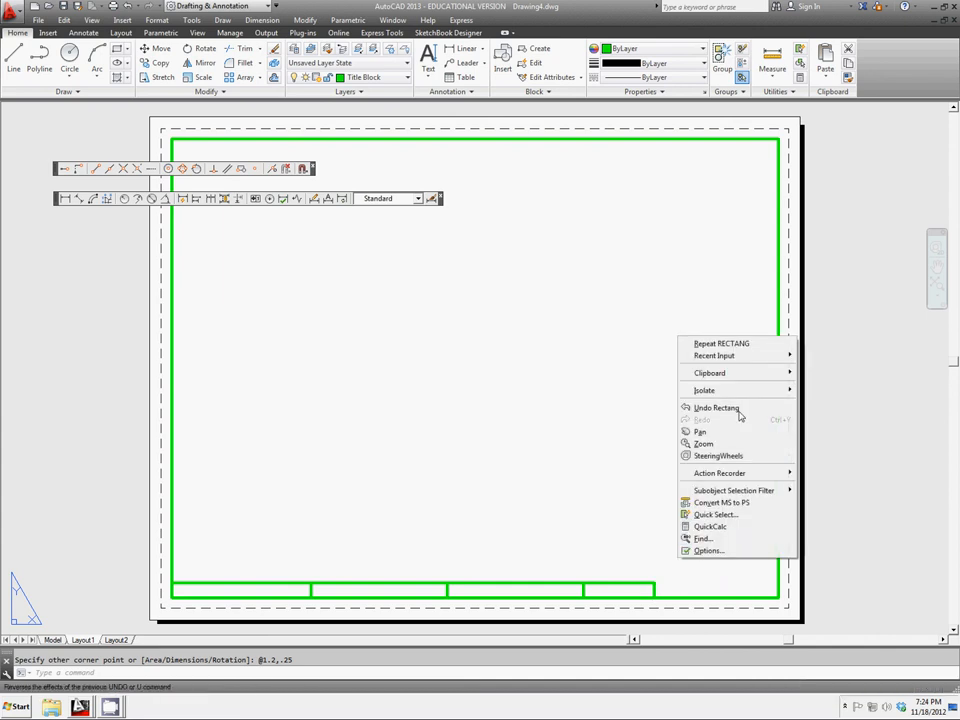
{"action": "left_click", "coordinate": [721, 343]}
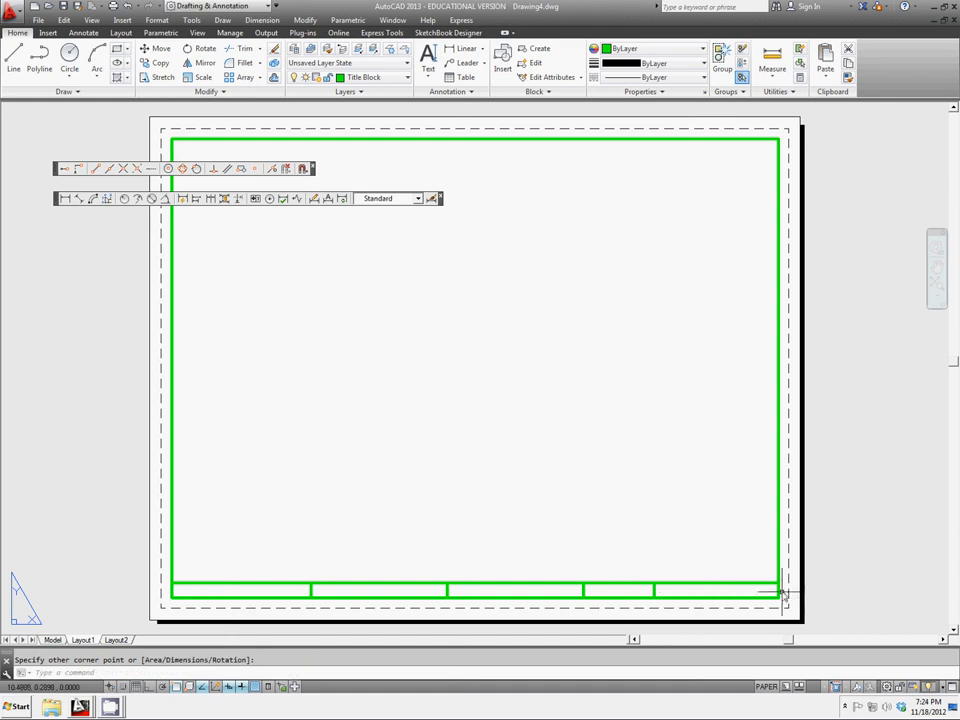
{"action": "mouse_move", "coordinate": [330, 468]}
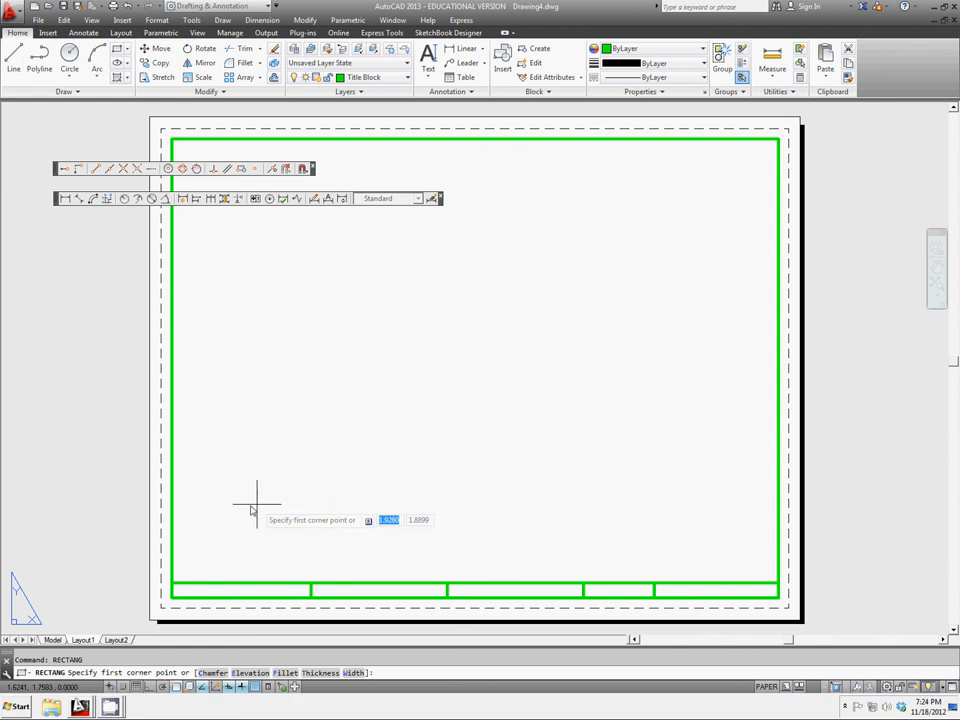
Step: Draw four upper-row cells above the bottom strip using coordinates like @3.75,.25
{"action": "left_click", "coordinate": [256, 497]}
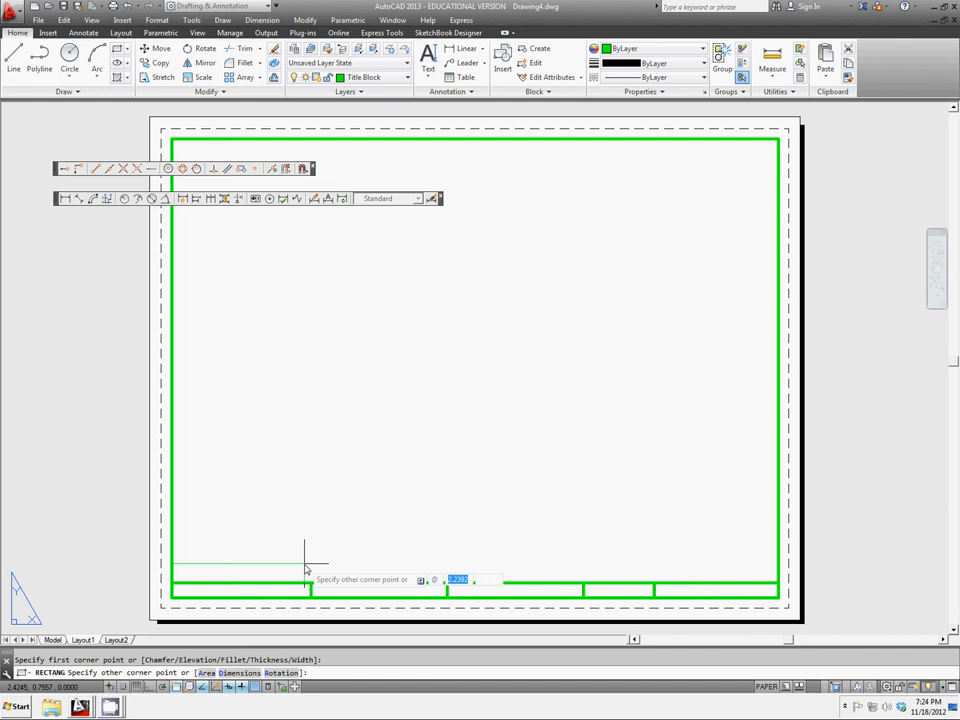
{"action": "type", "text": "3.75,.25"}
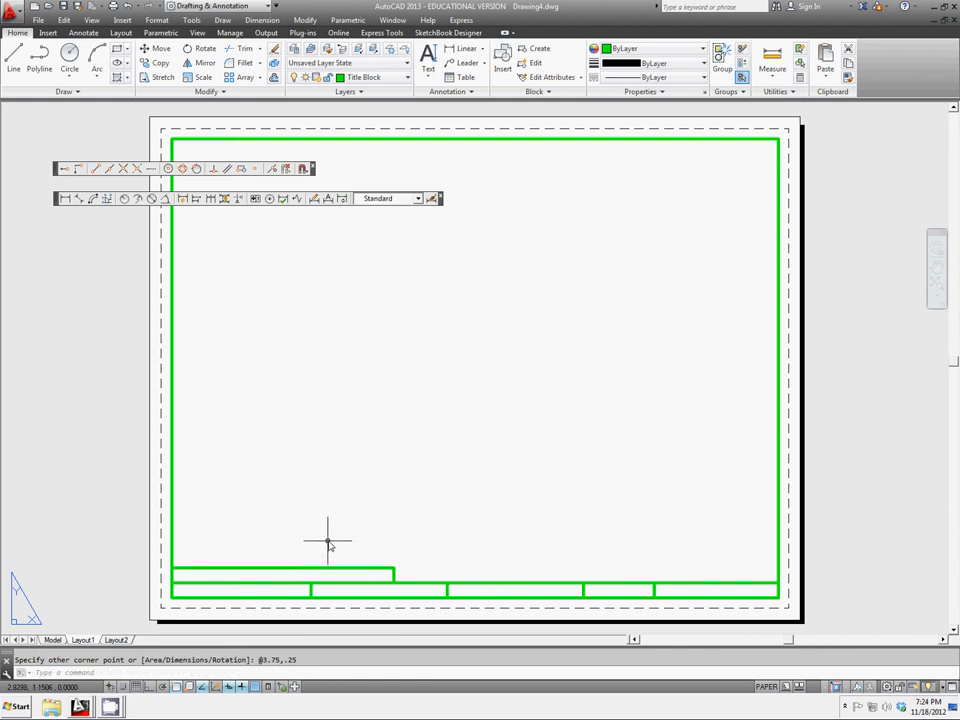
{"action": "mouse_move", "coordinate": [407, 523]}
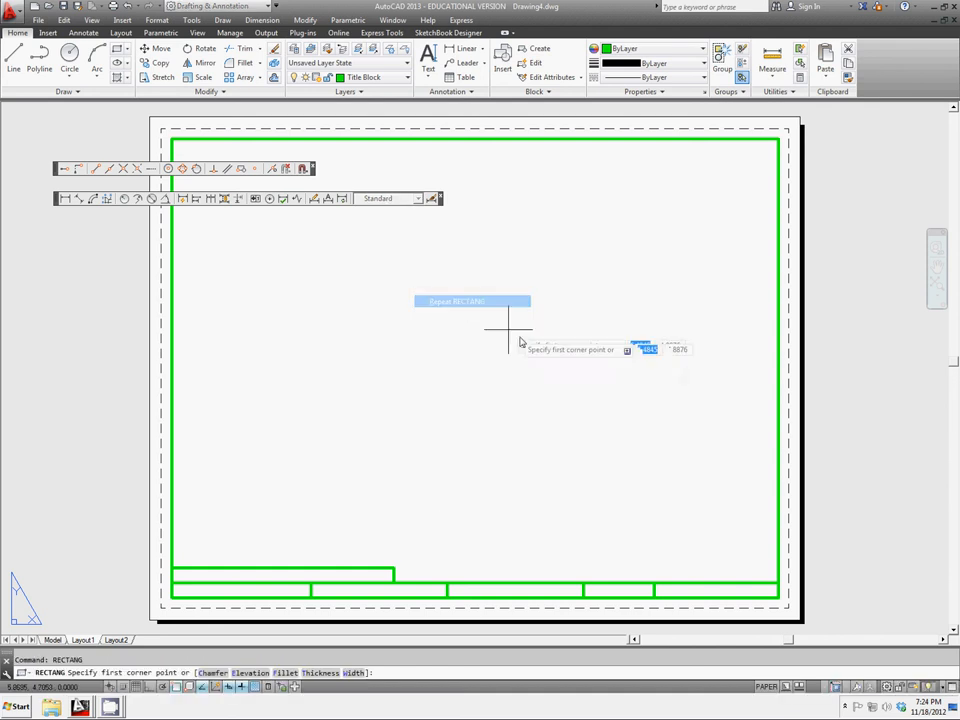
{"action": "mouse_move", "coordinate": [583, 580]}
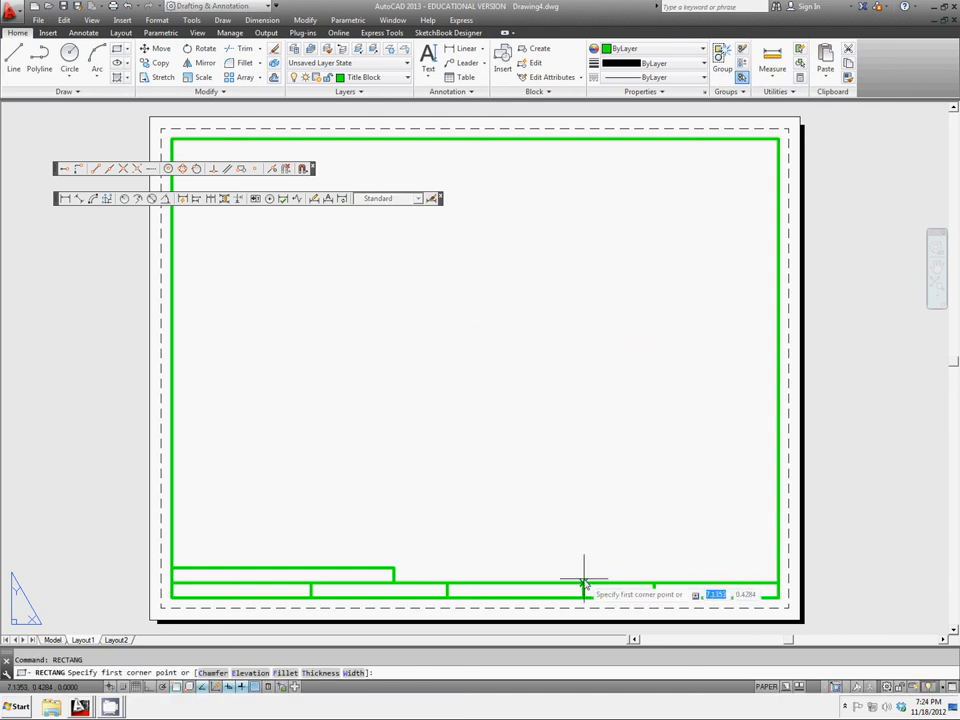
{"action": "left_click", "coordinate": [583, 583]}
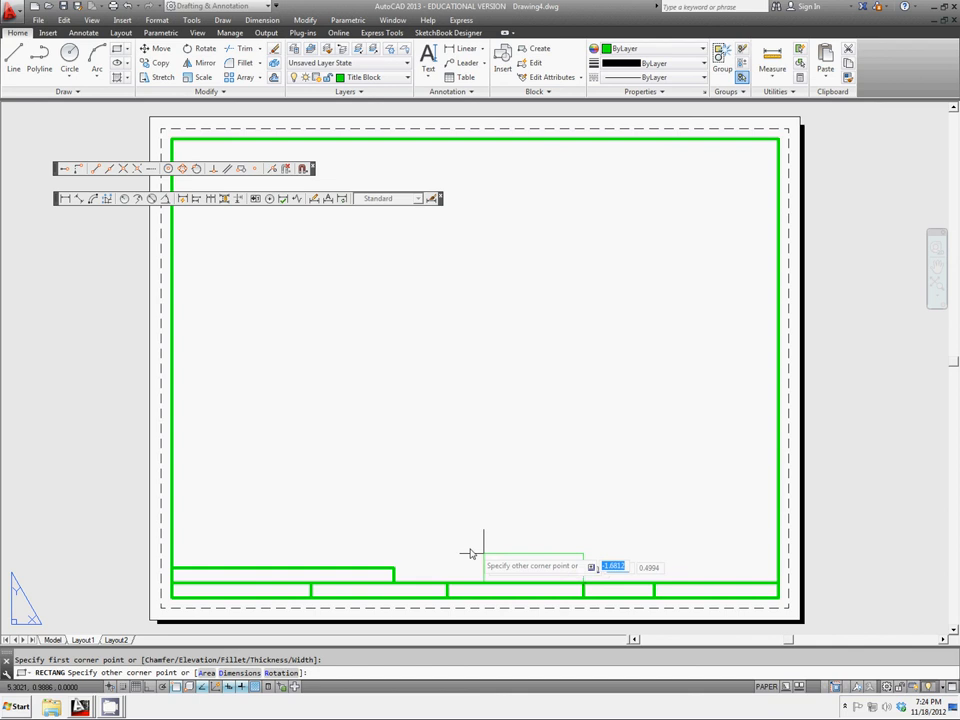
{"action": "right_click", "coordinate": [470, 553]}
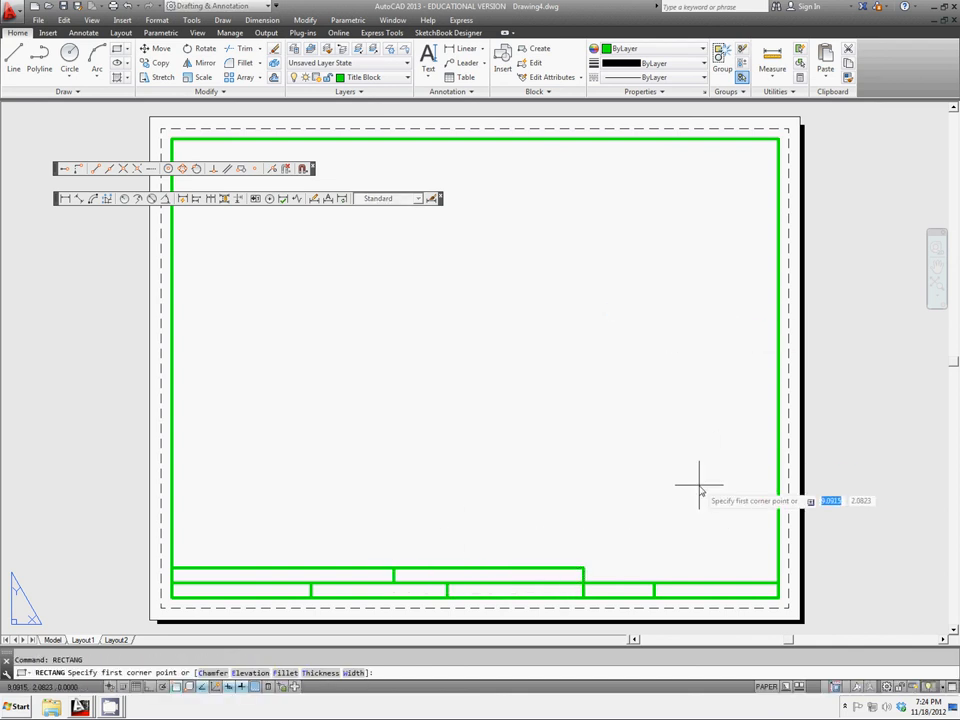
{"action": "left_click", "coordinate": [700, 485]}
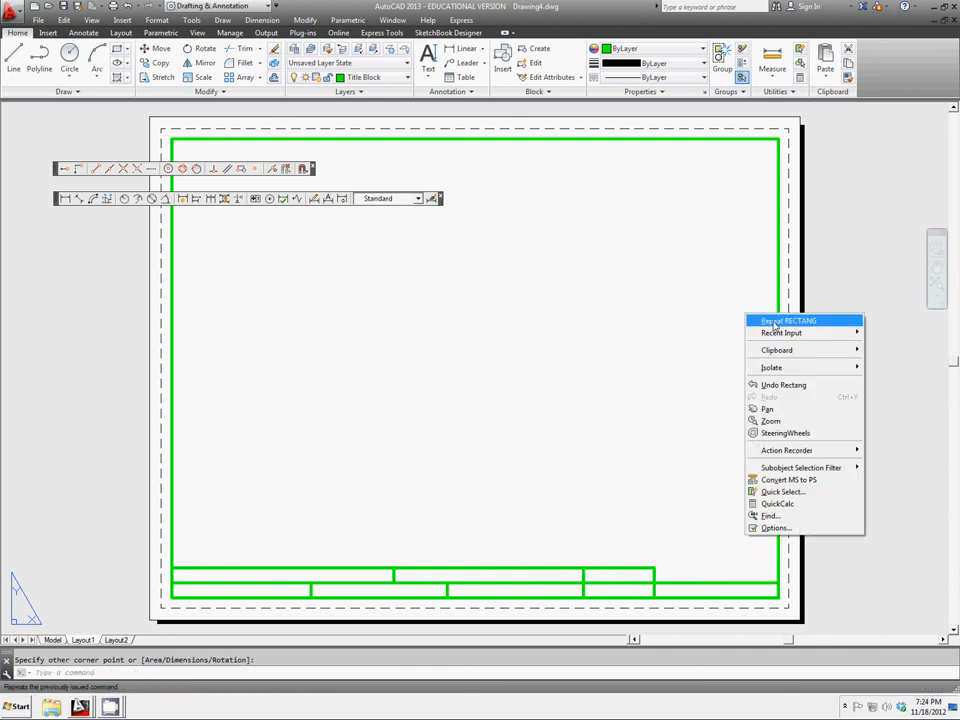
{"action": "left_click", "coordinate": [789, 320]}
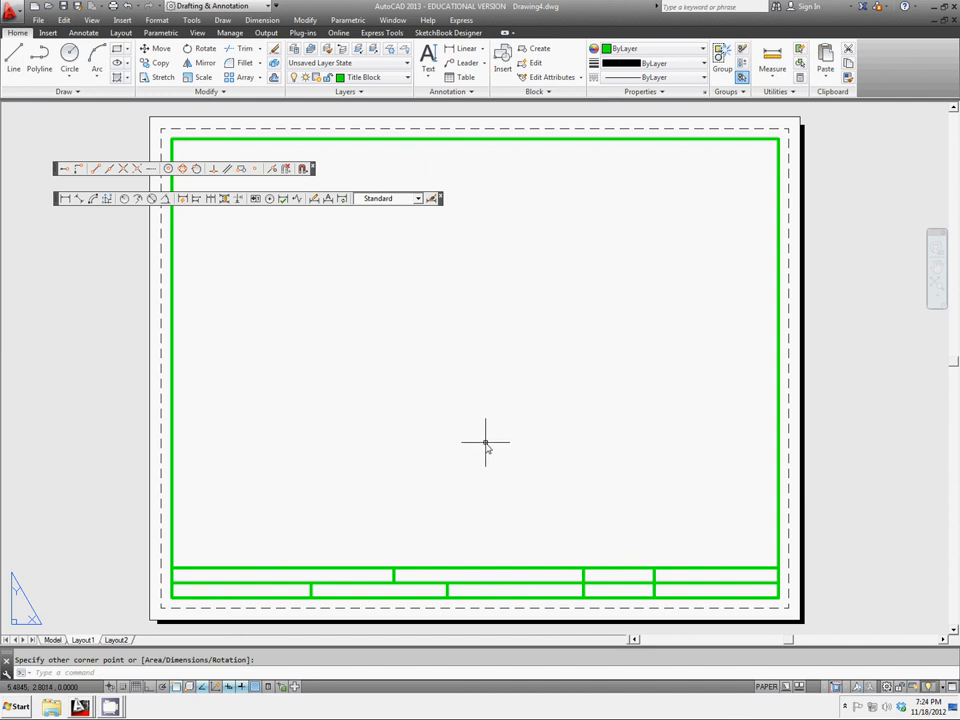
{"action": "mouse_move", "coordinate": [510, 418]}
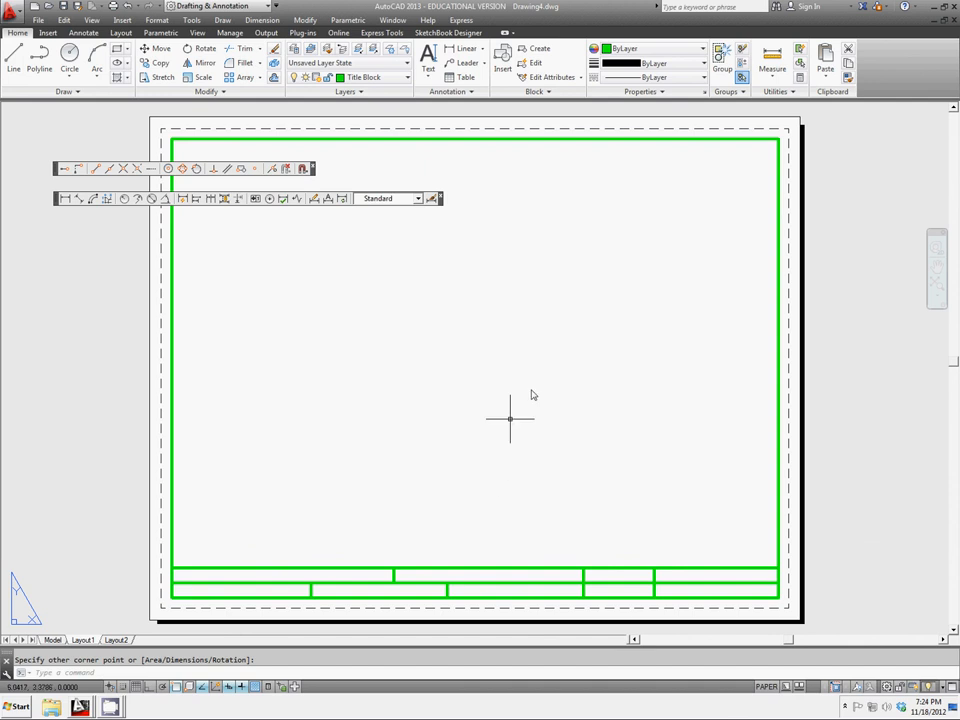
{"action": "left_click", "coordinate": [428, 58]}
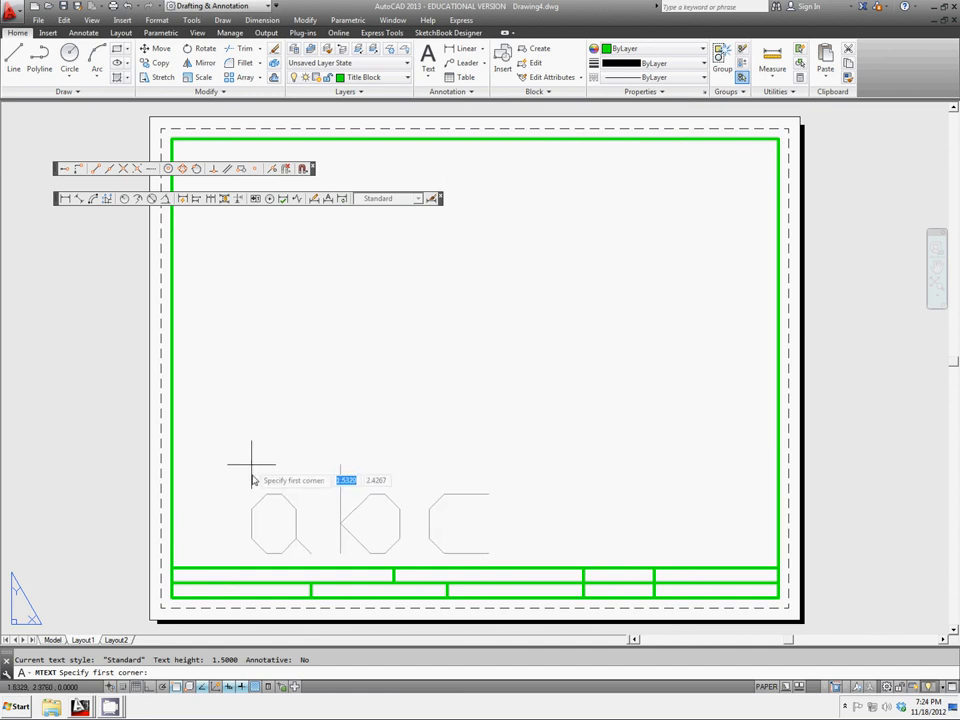
{"action": "mouse_move", "coordinate": [170, 570]}
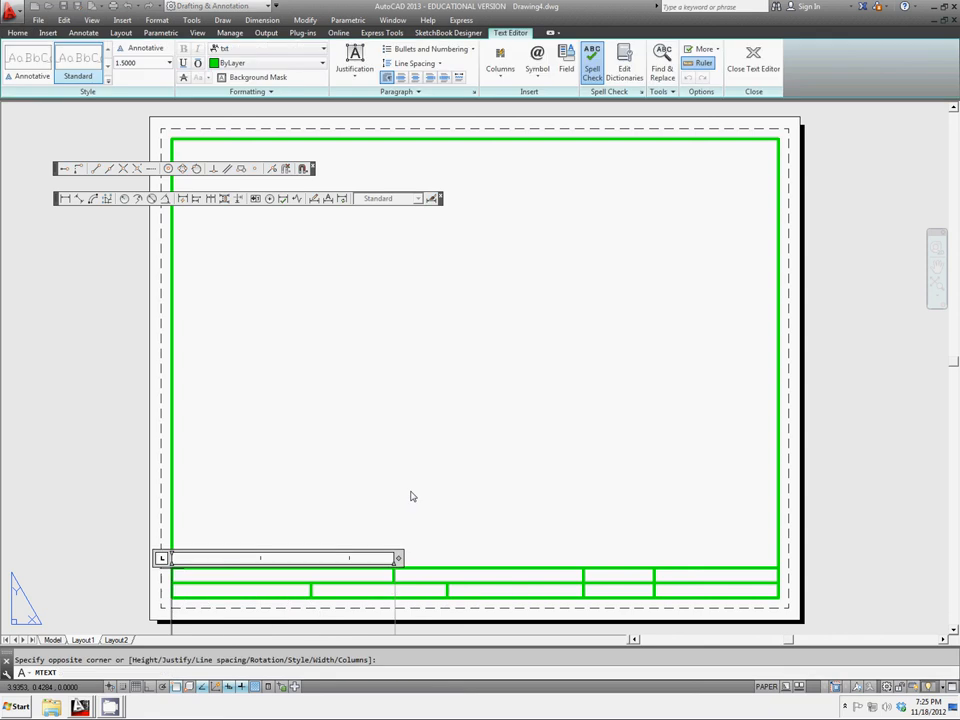
{"action": "left_click", "coordinate": [753, 58]}
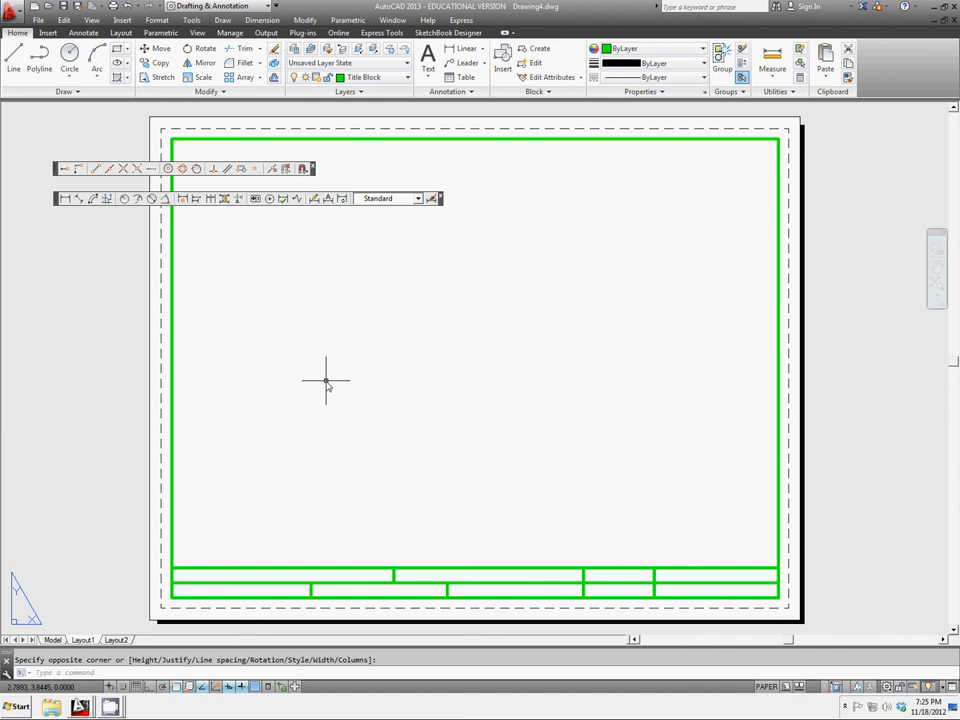
Step: Set the default text height to .25 with TEXTSIZE
{"action": "type", "text": "TEXTSIZE Enter new value for TEXTSIZE <1.5000>:"}
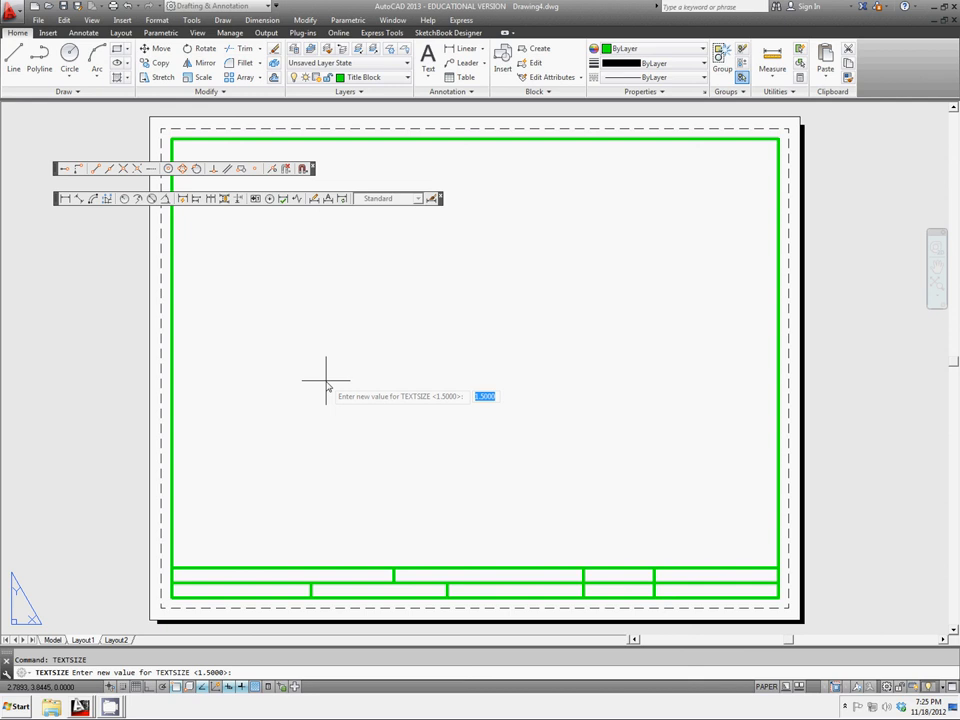
{"action": "type", "text": ".25"}
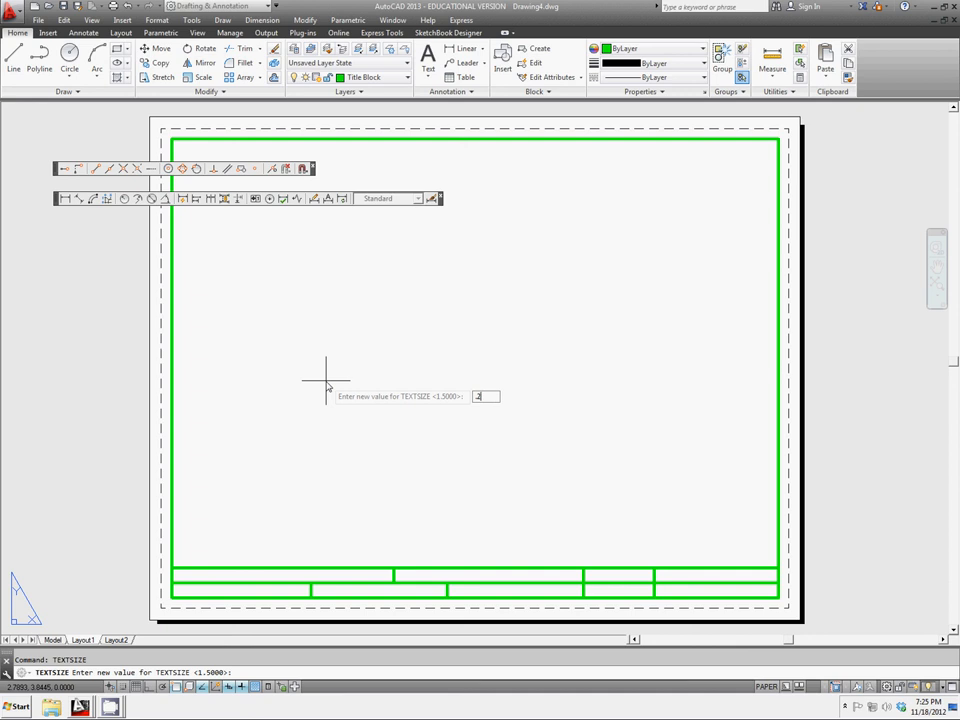
{"action": "key", "text": "Return"}
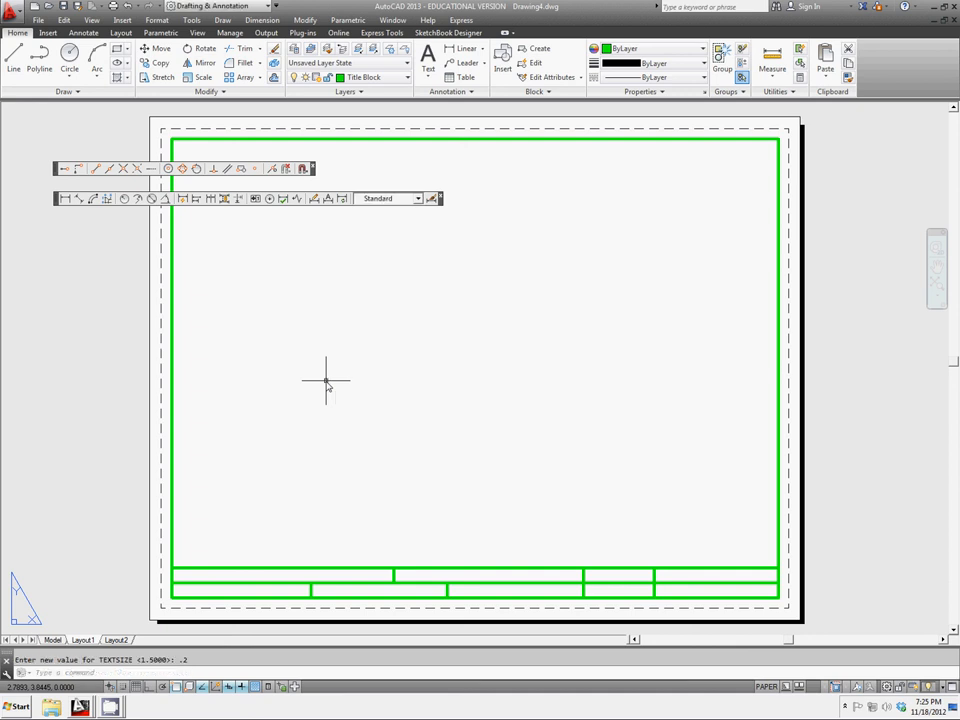
{"action": "mouse_move", "coordinate": [183, 553]}
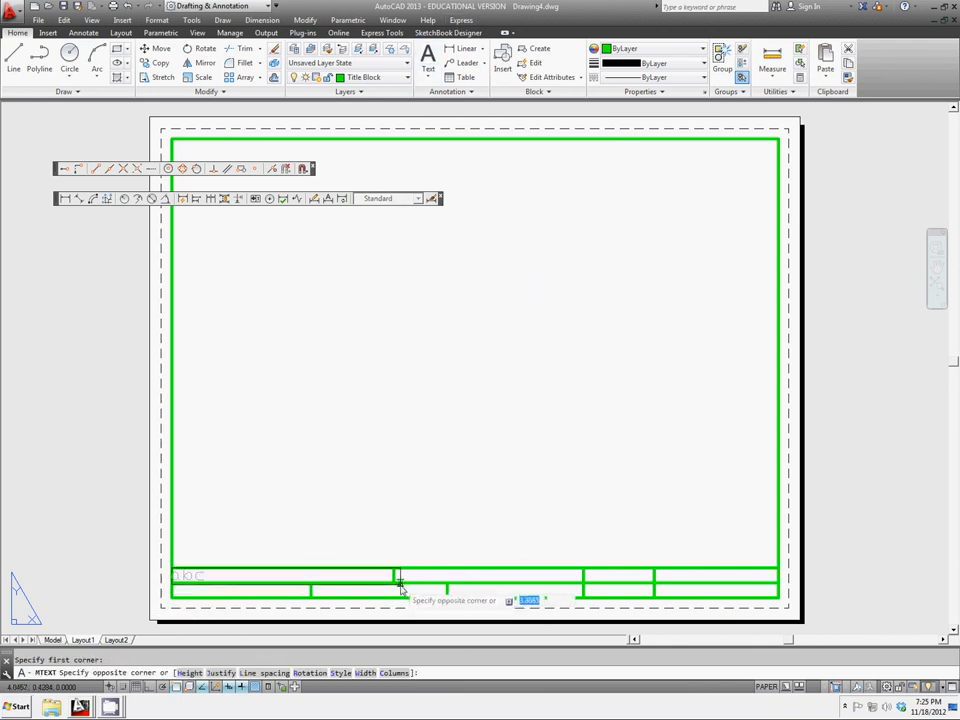
Step: Size the multiline text box to fit the upper-left title block cell
{"action": "left_click", "coordinate": [398, 578]}
{"action": "type", "text": "BURLINGTON HIGH"}
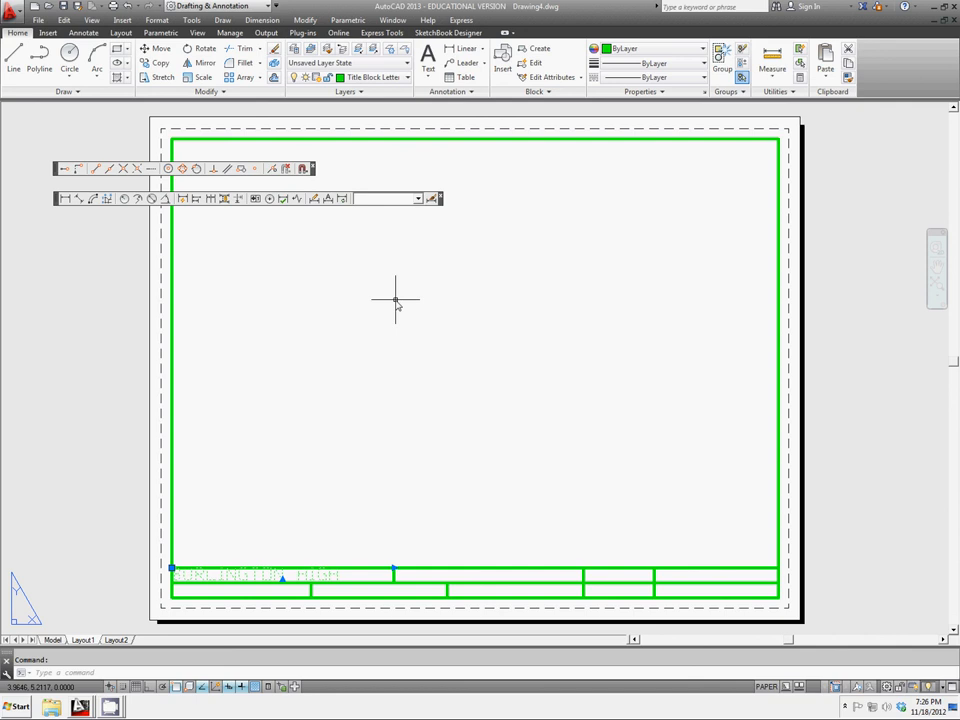
Step: Clear the selection and choose Title Block Lettering from the Layer dropdown
{"action": "left_click", "coordinate": [396, 303]}
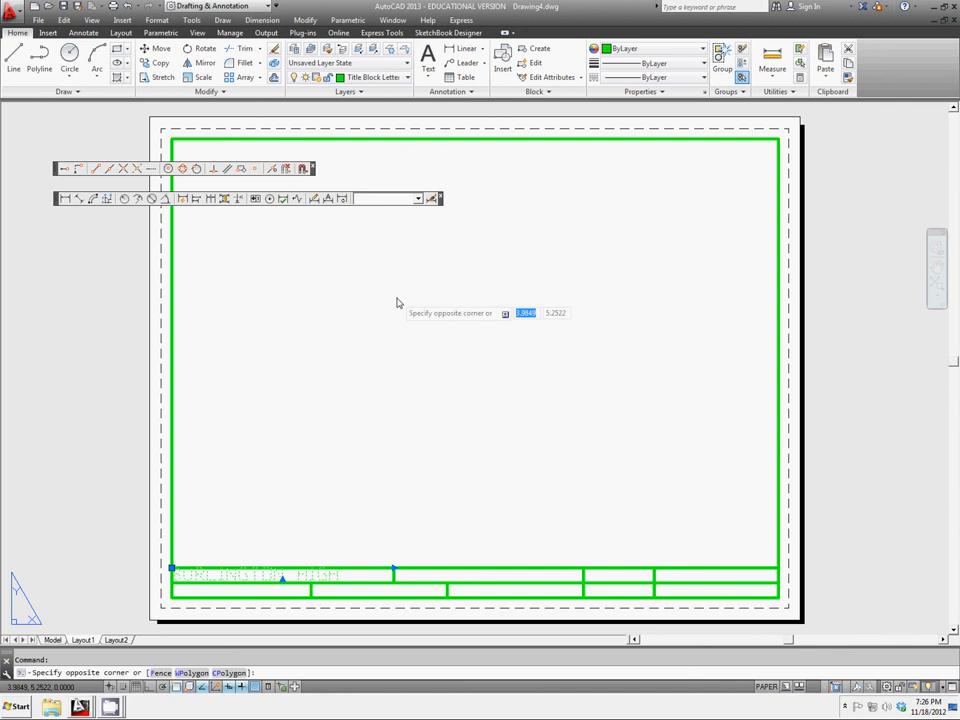
{"action": "key", "text": "Escape"}
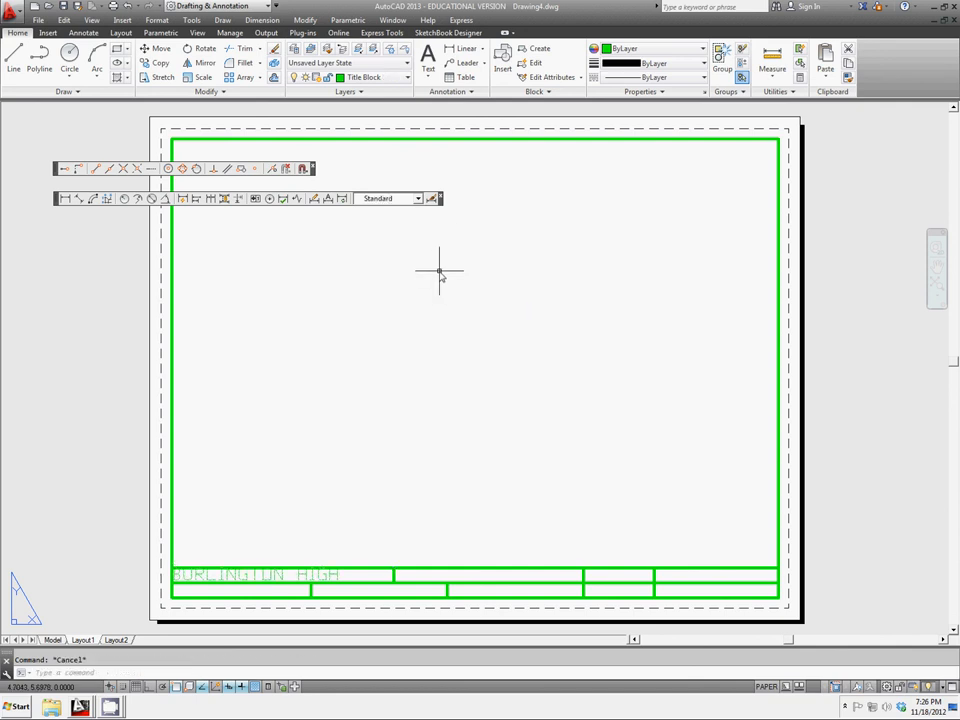
{"action": "left_click", "coordinate": [407, 77]}
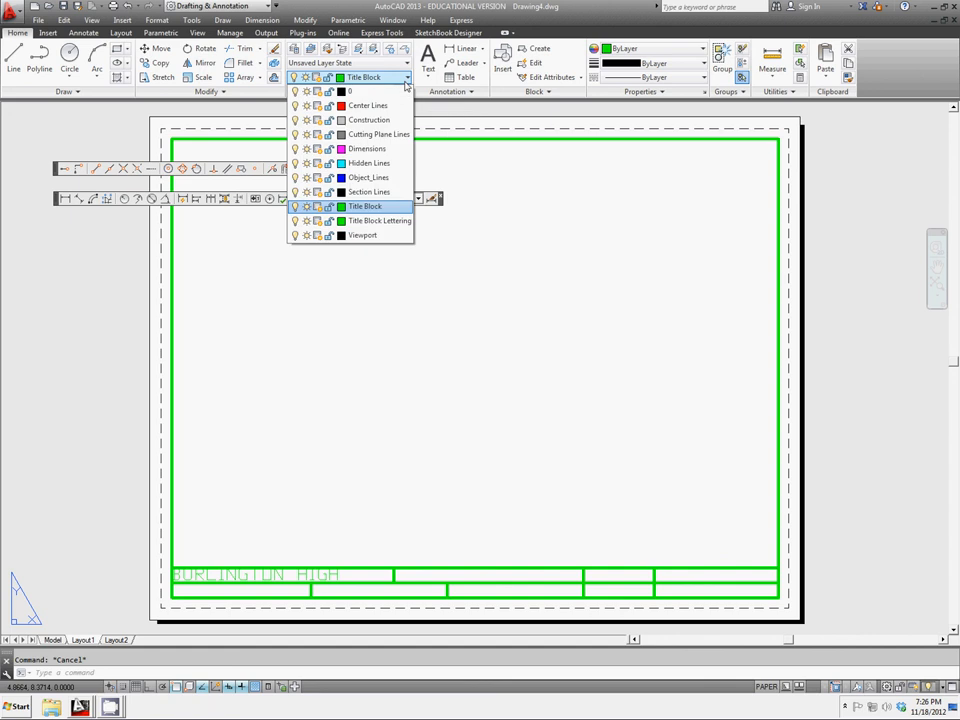
{"action": "left_click", "coordinate": [379, 220]}
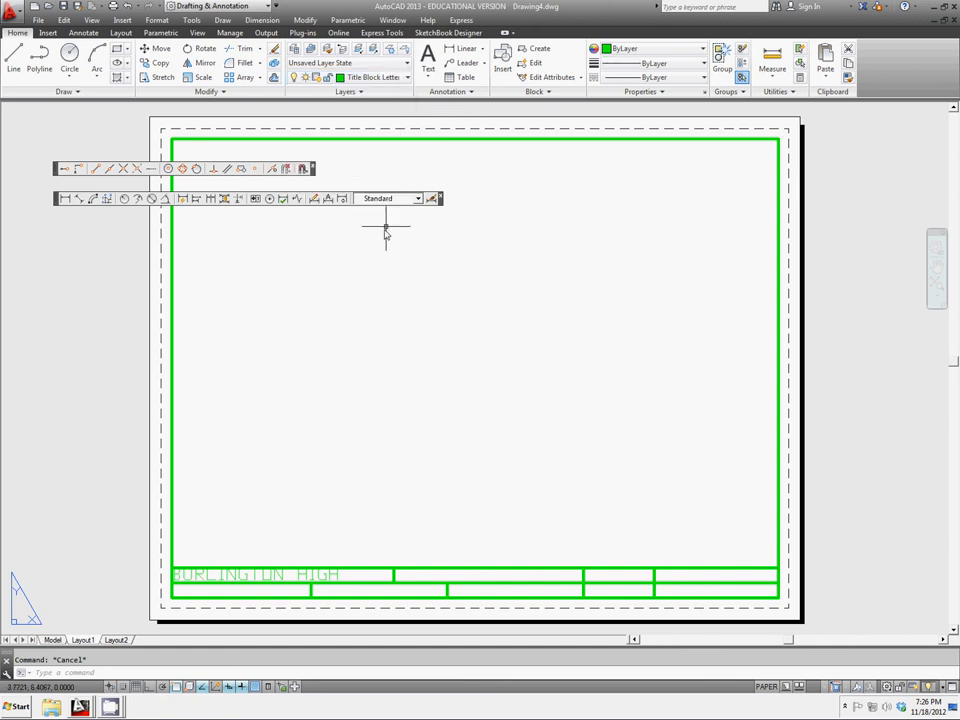
{"action": "mouse_move", "coordinate": [460, 580]}
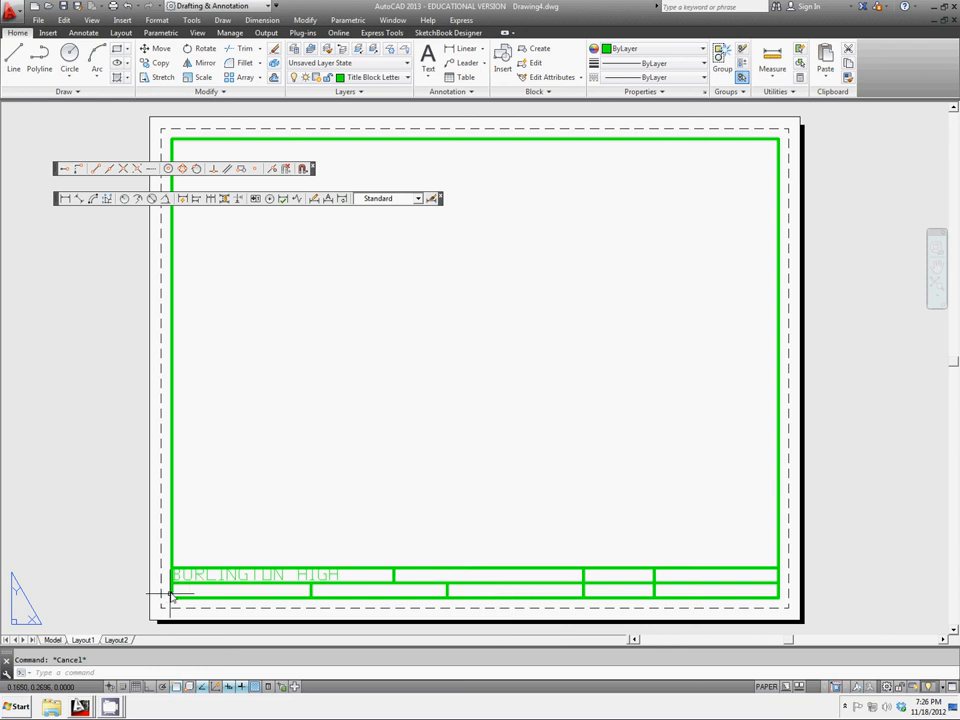
{"action": "mouse_move", "coordinate": [428, 145]}
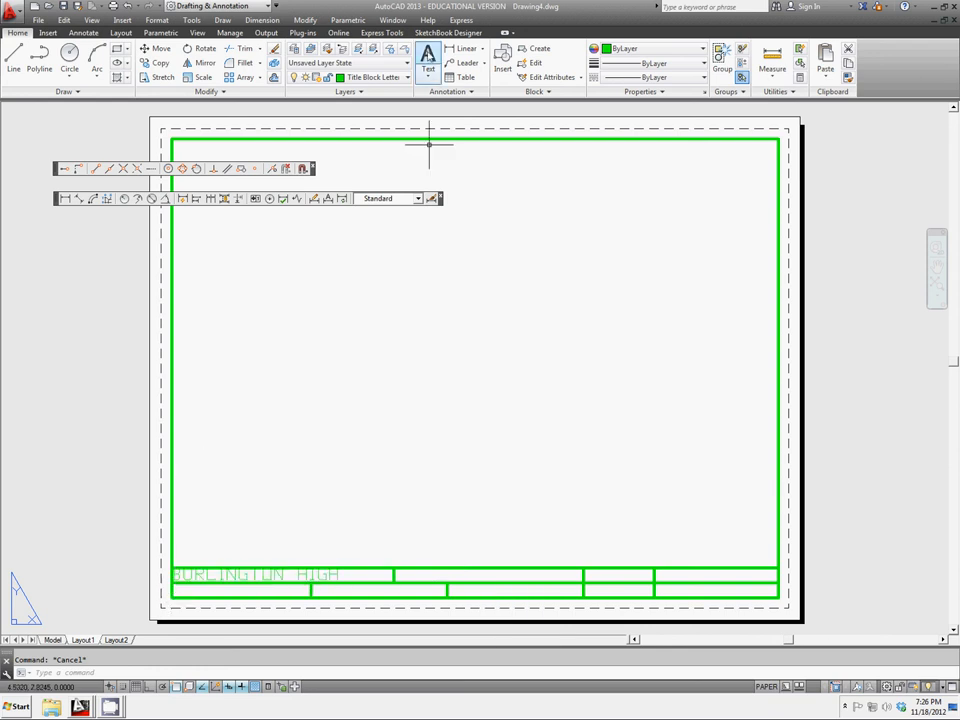
{"action": "left_click", "coordinate": [428, 58]}
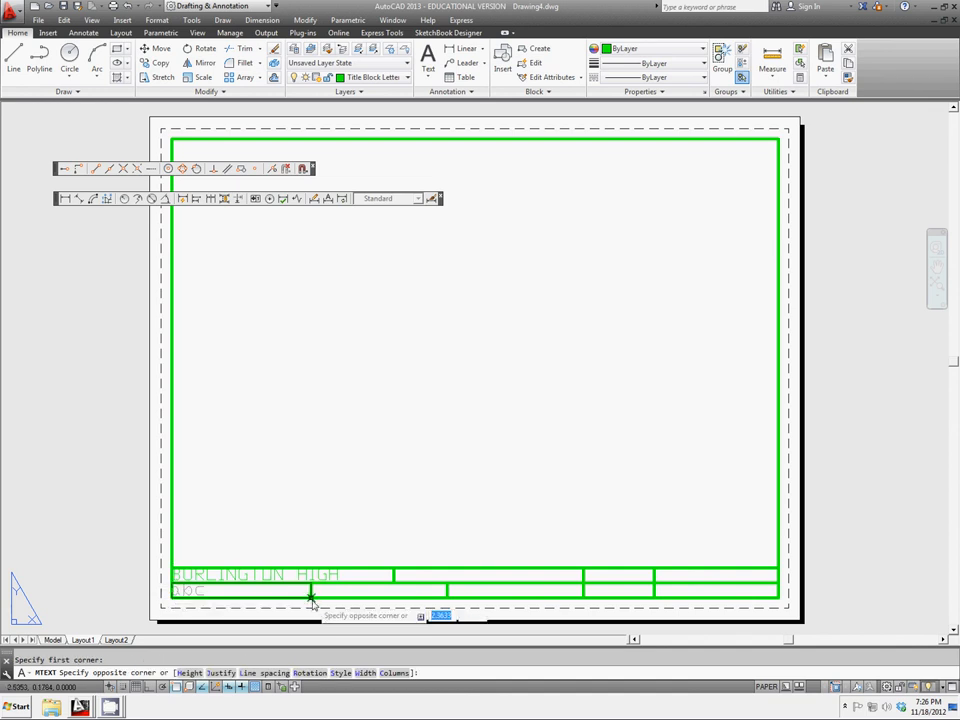
{"action": "left_click", "coordinate": [312, 600]}
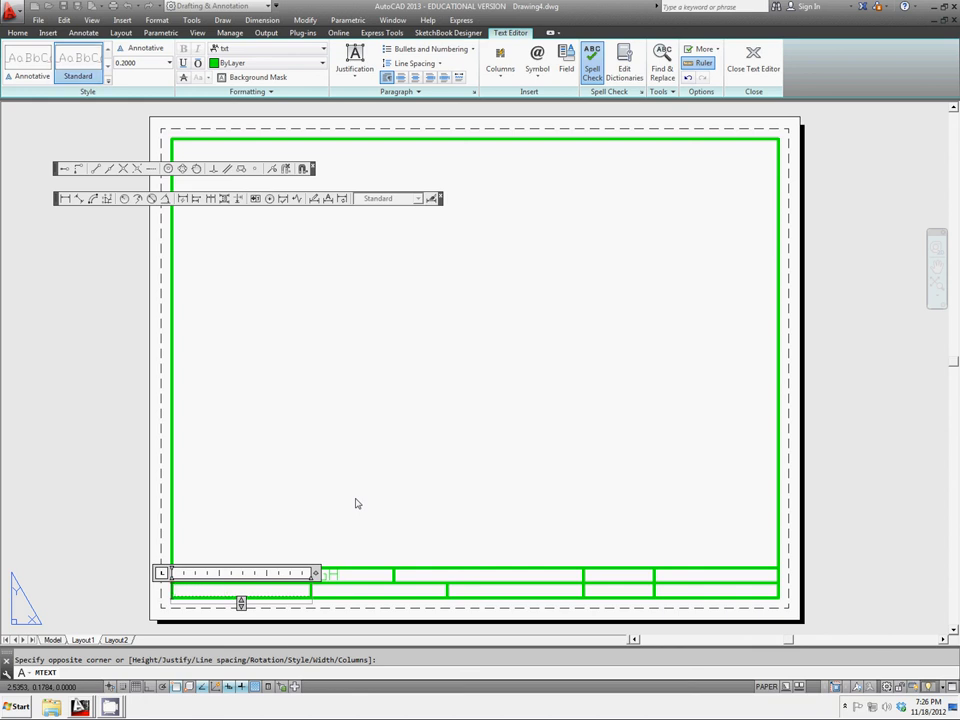
{"action": "left_click", "coordinate": [753, 57]}
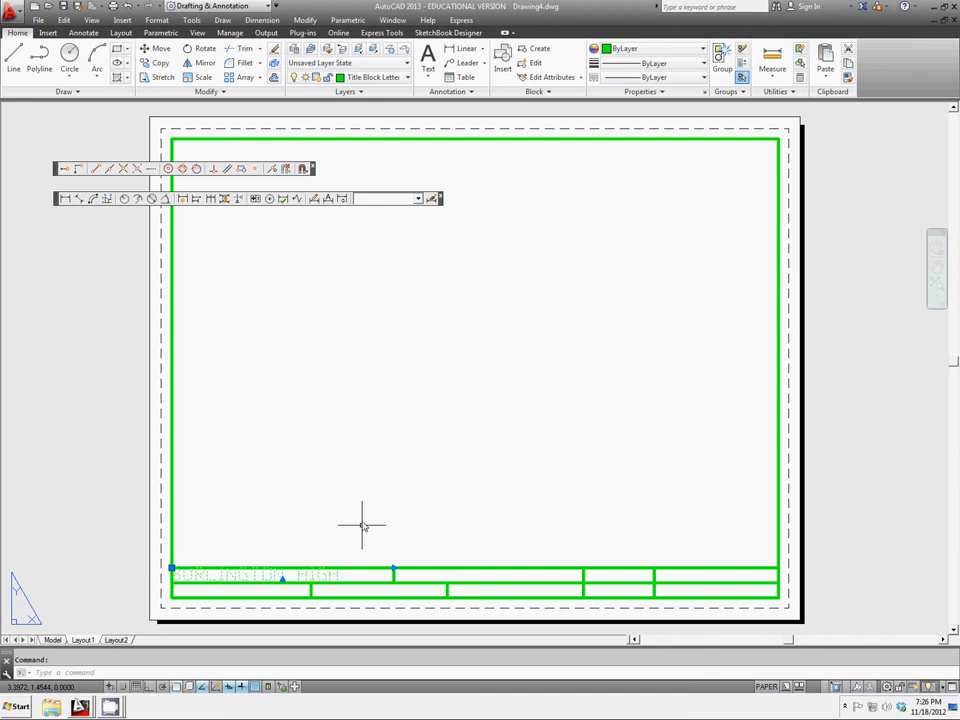
Step: Cancel single-line text and make the upper-left label BURLINGTON HIGH SCHOOL at 0.15 height
{"action": "right_click", "coordinate": [362, 525]}
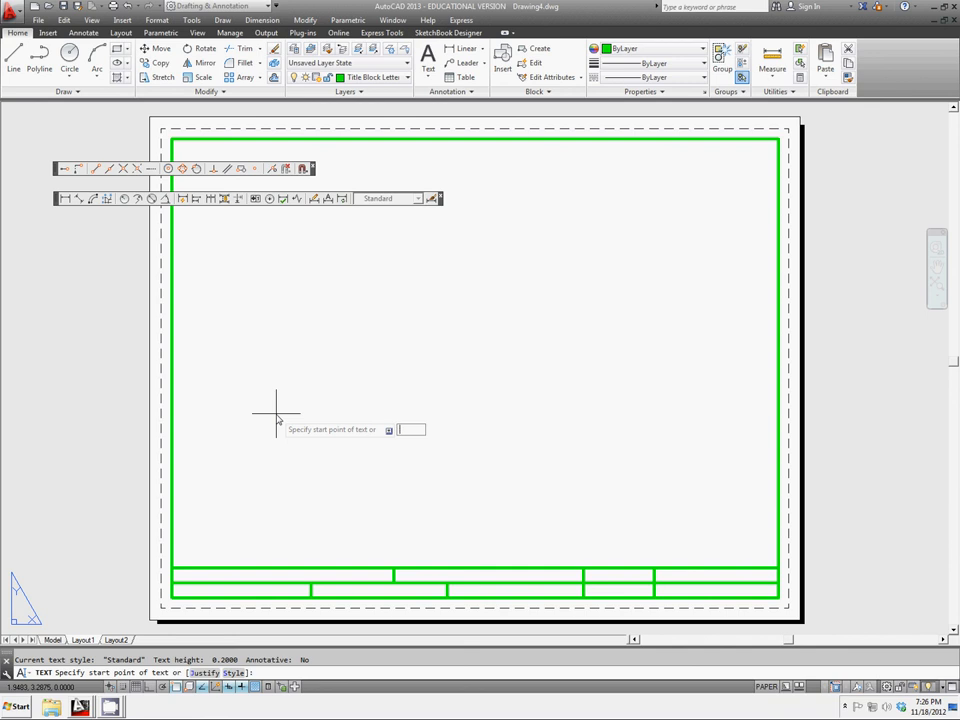
{"action": "key", "text": "Escape"}
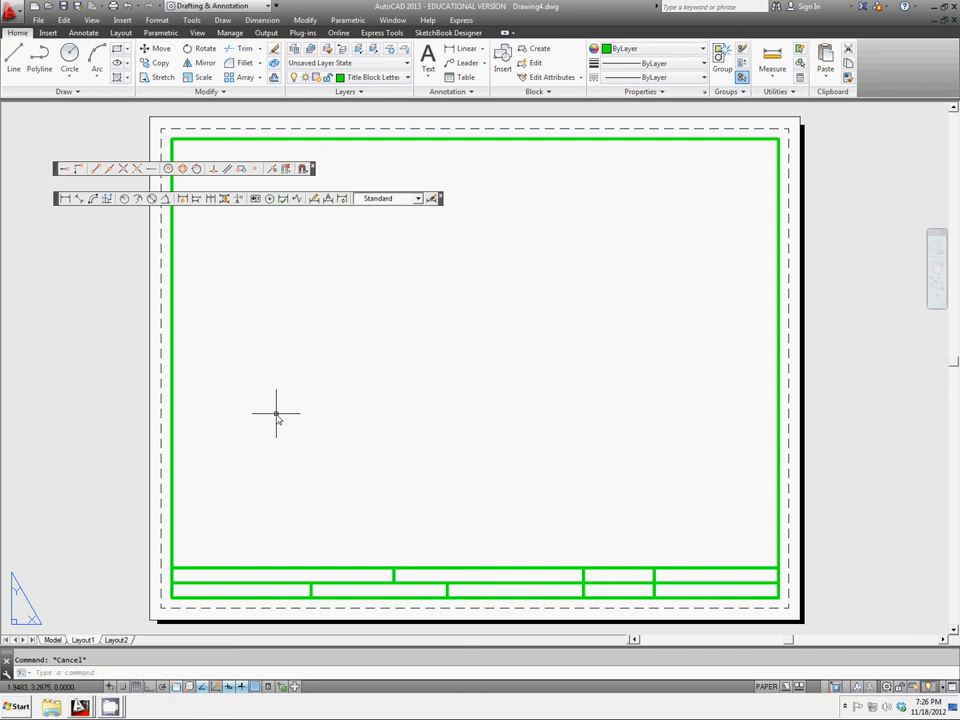
{"action": "type", "text": "TEXTSIZE Enter new value for TEXTSIZE <0.2000>:"}
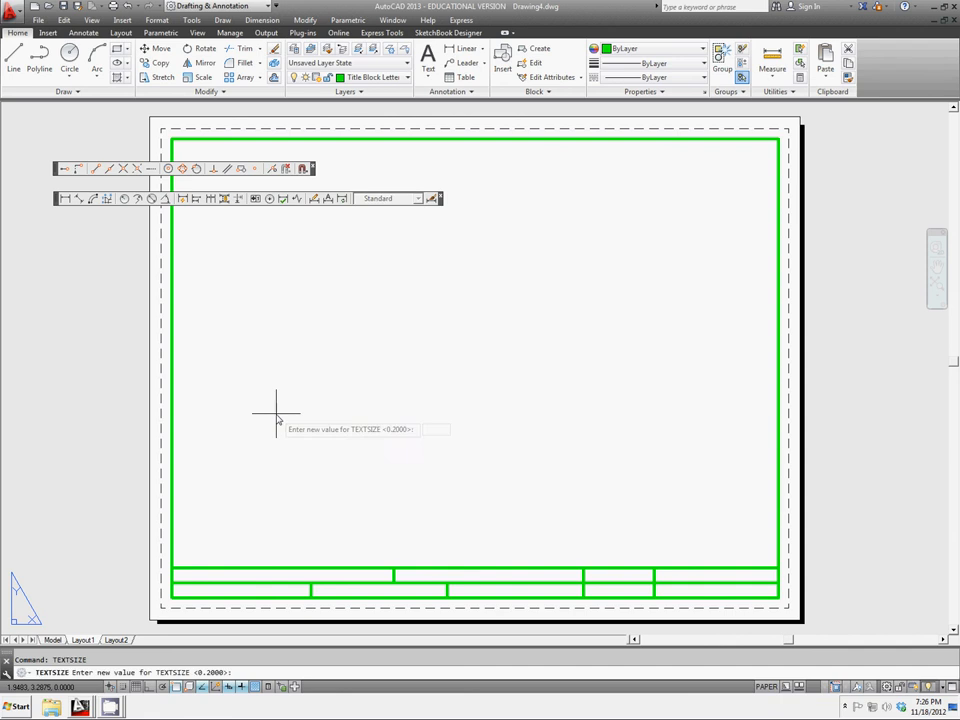
{"action": "type", "text": "0.2000"}
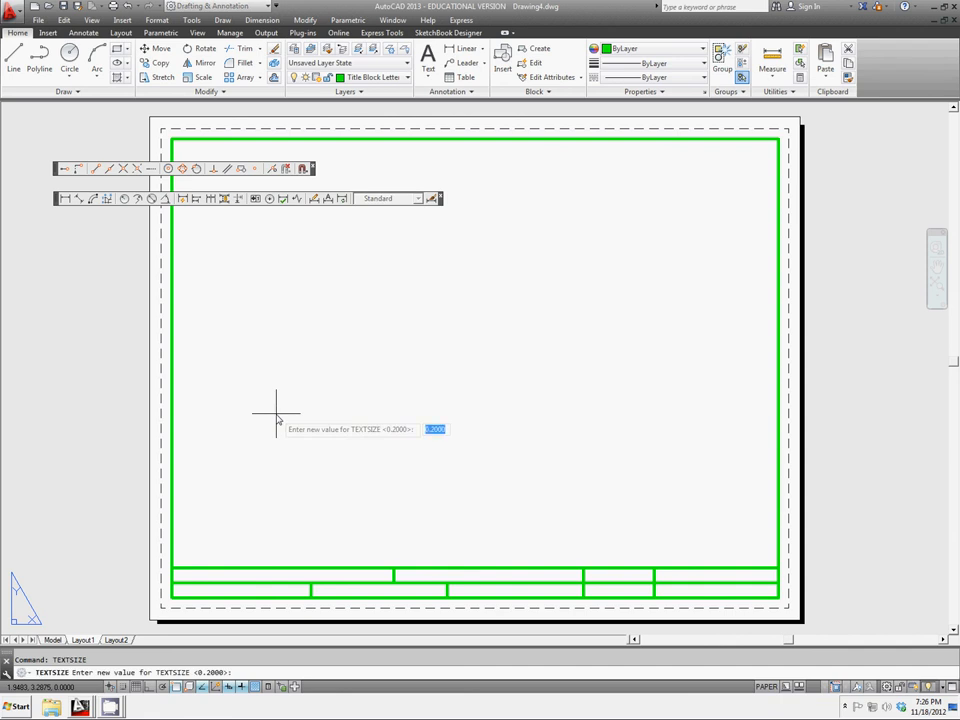
{"action": "type", "text": "1"}
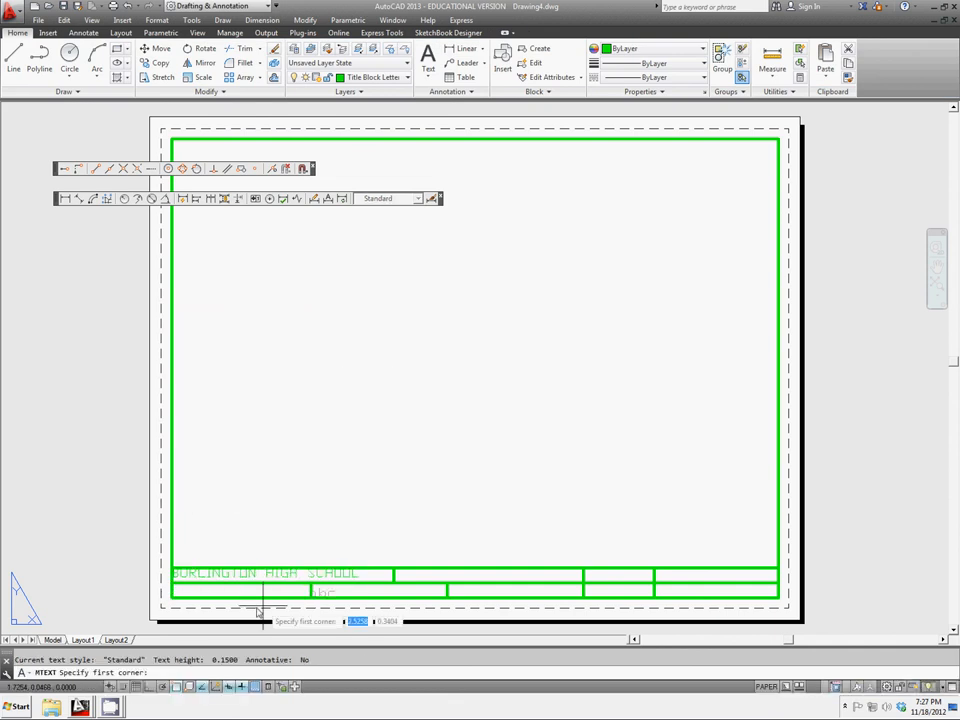
Step: Place the DR. BY: label in the lower-left cell and close the Text Editor
{"action": "left_click", "coordinate": [263, 602]}
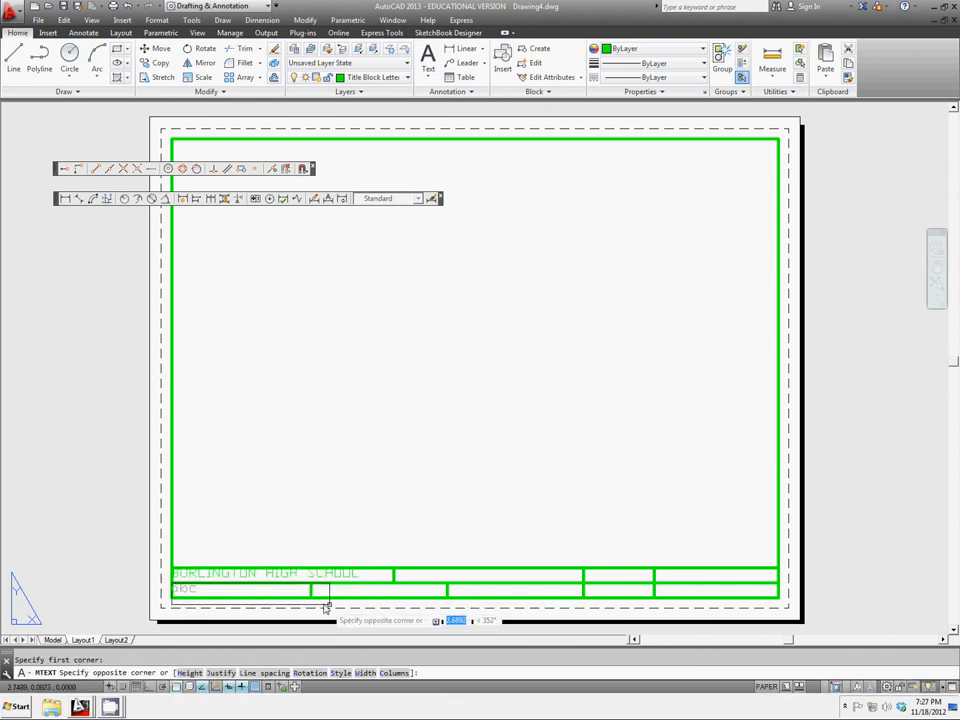
{"action": "left_click", "coordinate": [327, 607]}
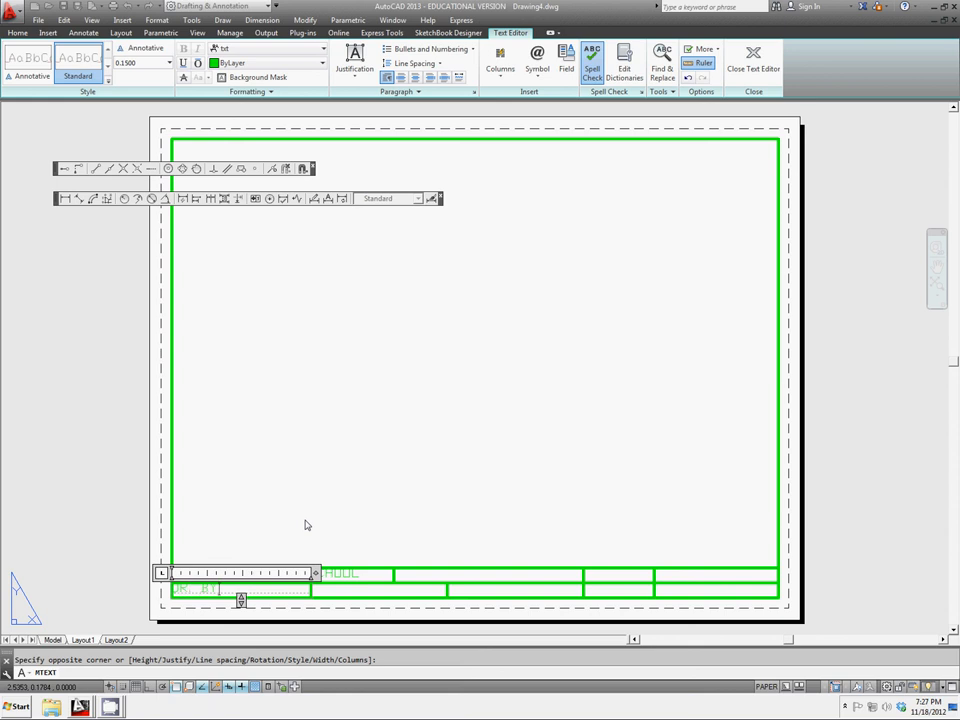
{"action": "left_click", "coordinate": [753, 57]}
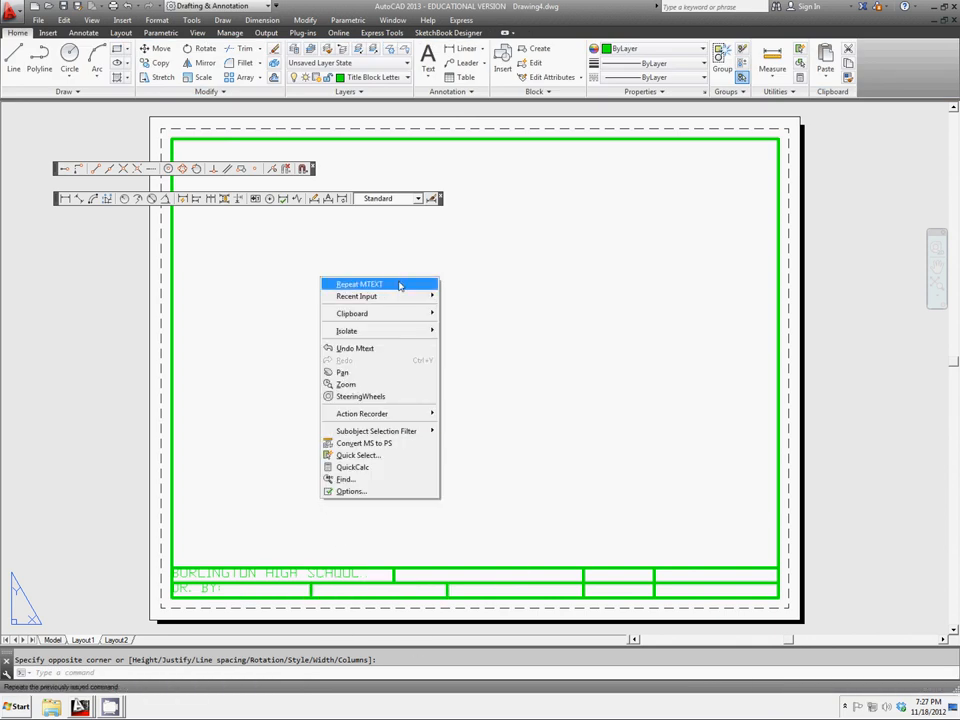
Step: Add CK. BY: to the second bottom cell and SHEET: to the upper cell, confirming Yes
{"action": "left_click", "coordinate": [358, 284]}
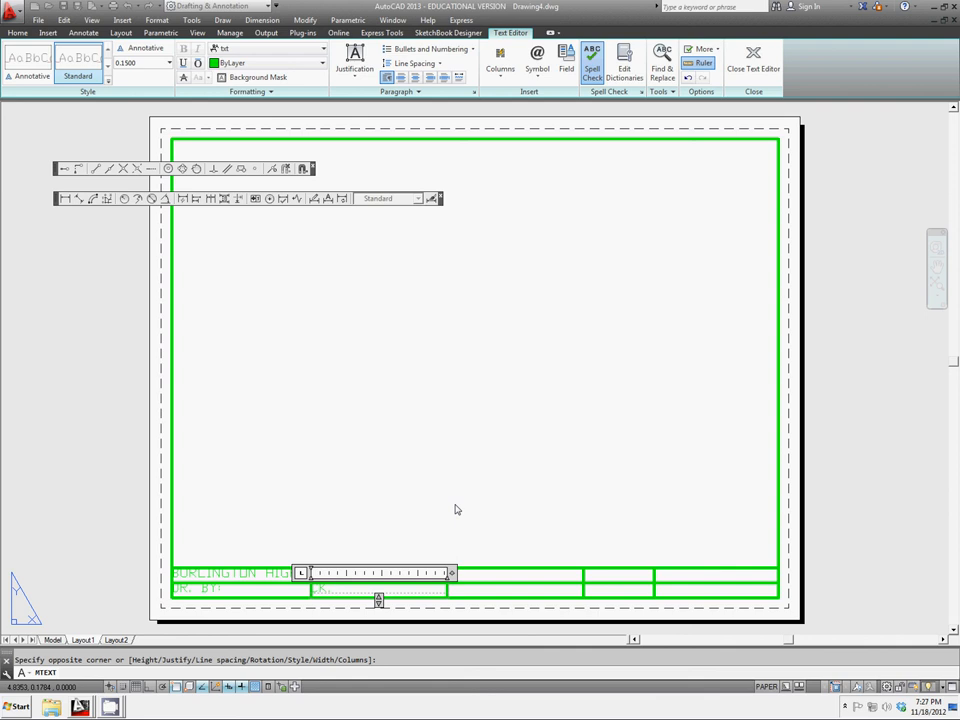
{"action": "left_click", "coordinate": [753, 57]}
{"action": "type", "text": "SHEET:"}
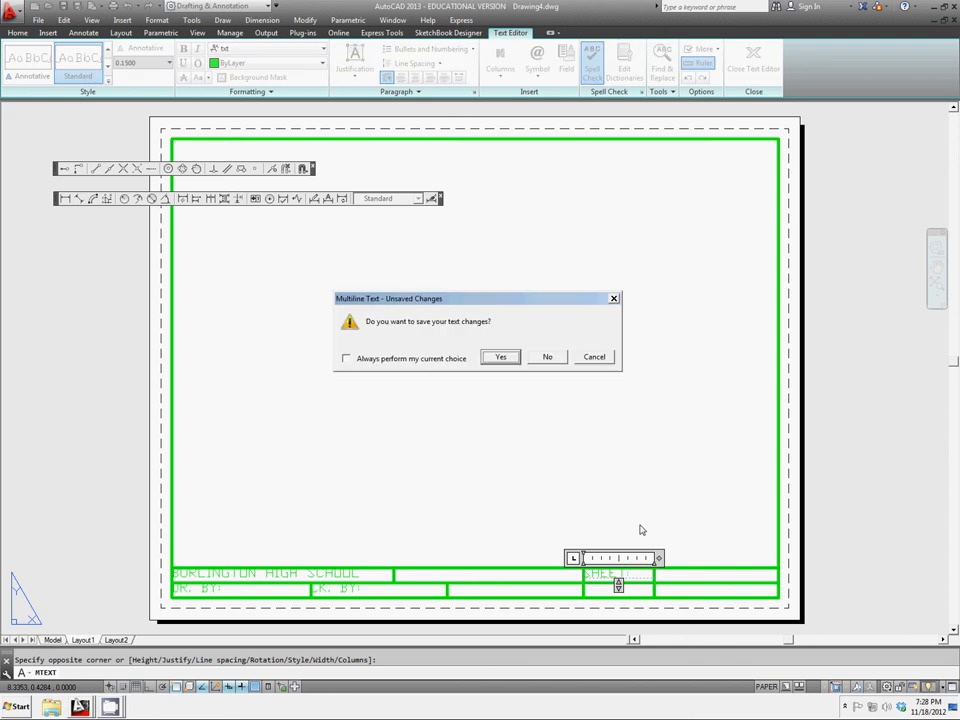
{"action": "left_click", "coordinate": [547, 357]}
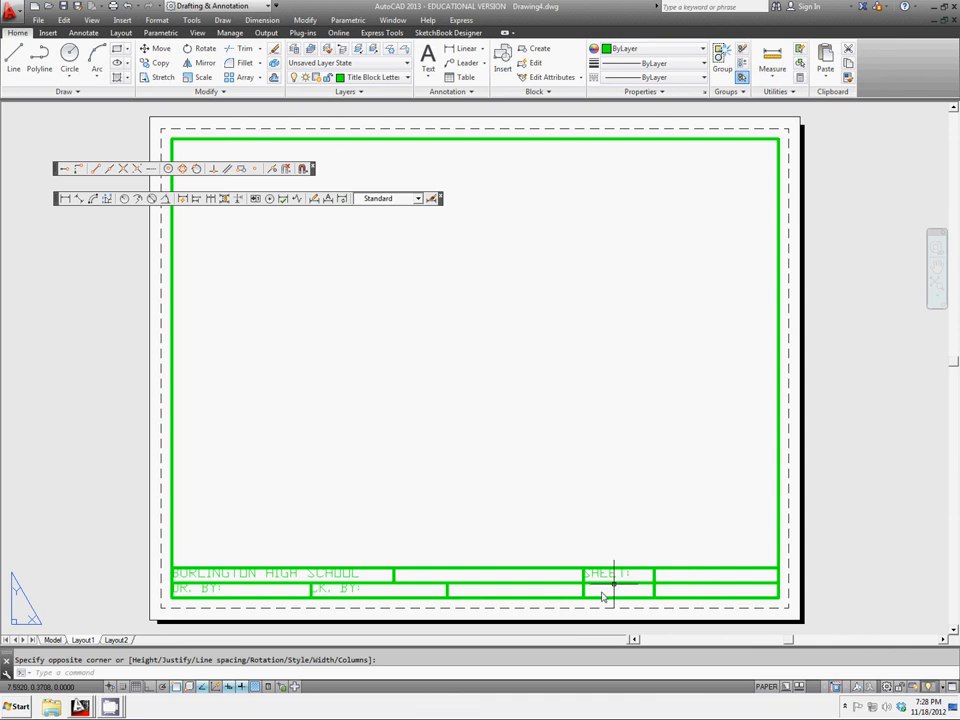
{"action": "mouse_move", "coordinate": [538, 553]}
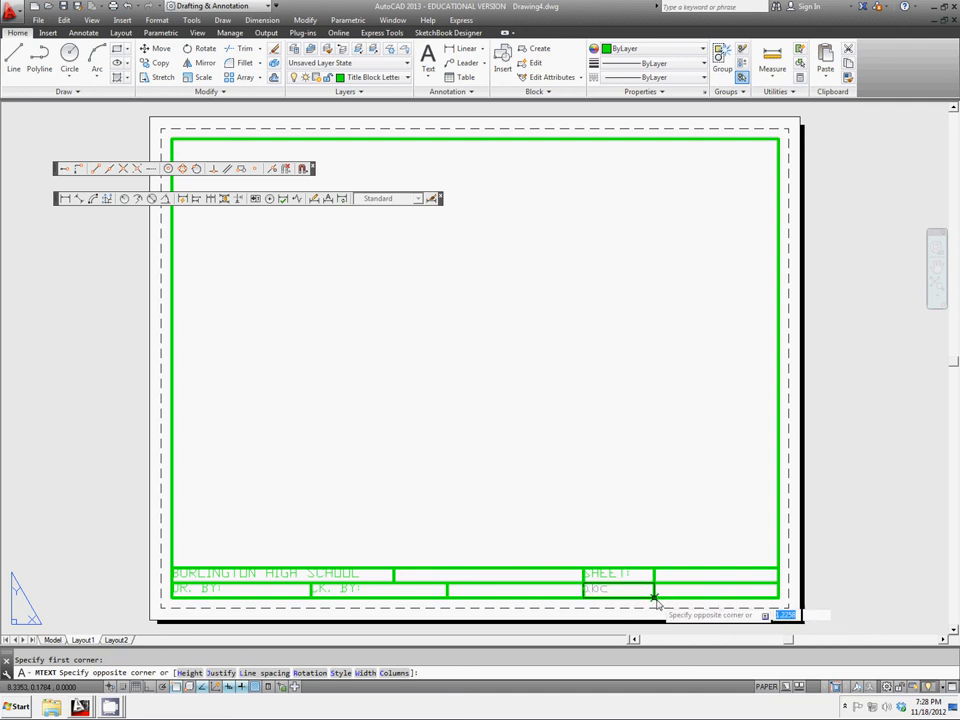
Step: Place SCALE: beneath SHEET: and DATE: in the top-right title block cell
{"action": "left_click", "coordinate": [655, 600]}
{"action": "type", "text": "SCALE:"}
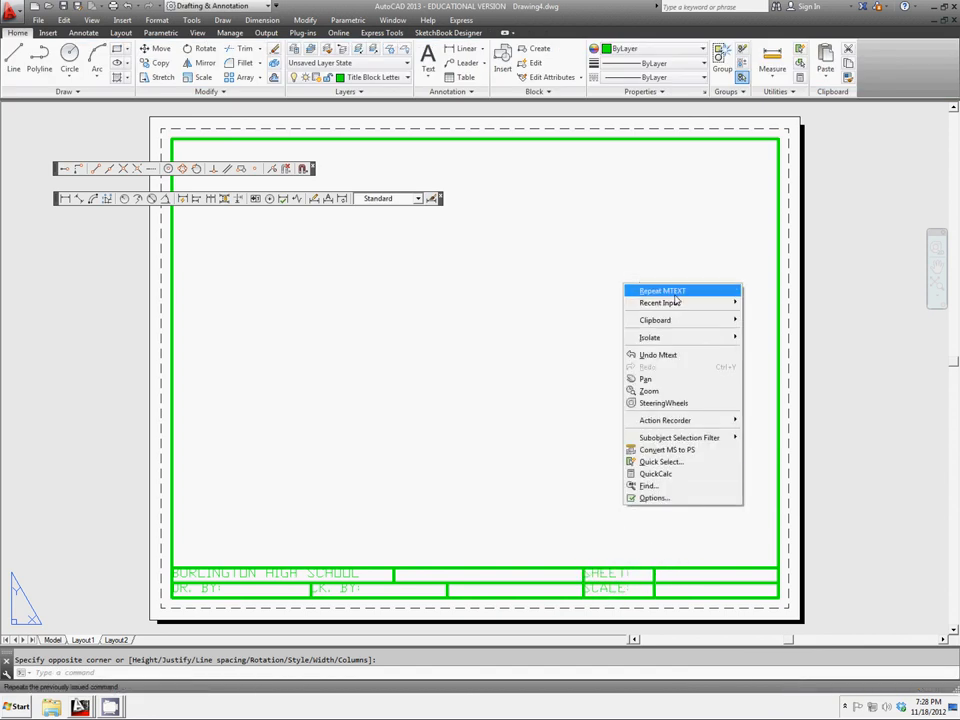
{"action": "left_click", "coordinate": [662, 290]}
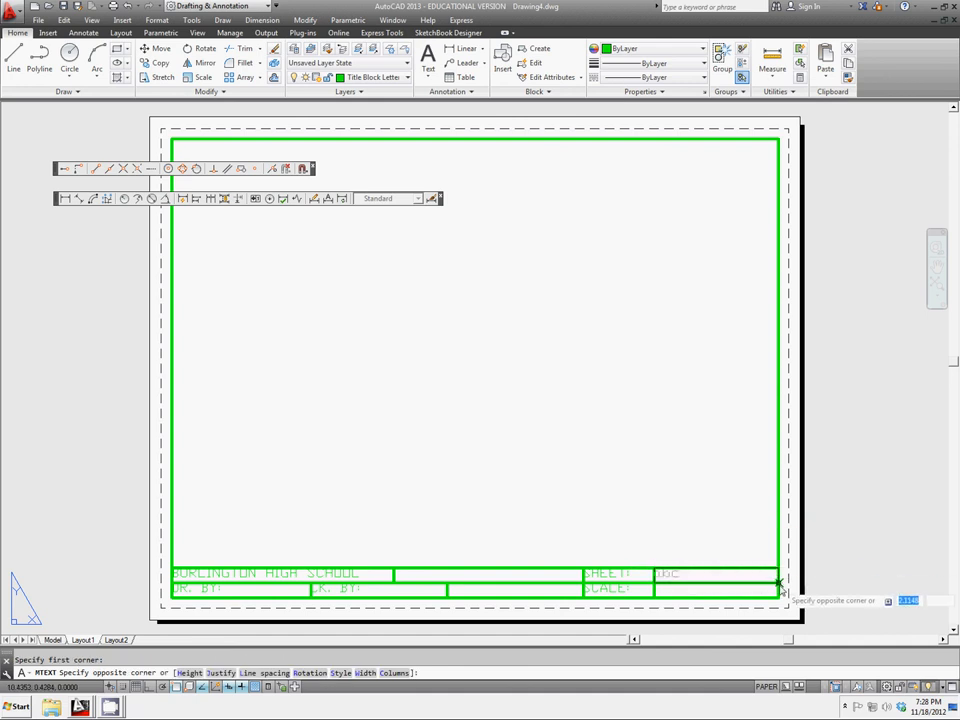
{"action": "left_click", "coordinate": [778, 583]}
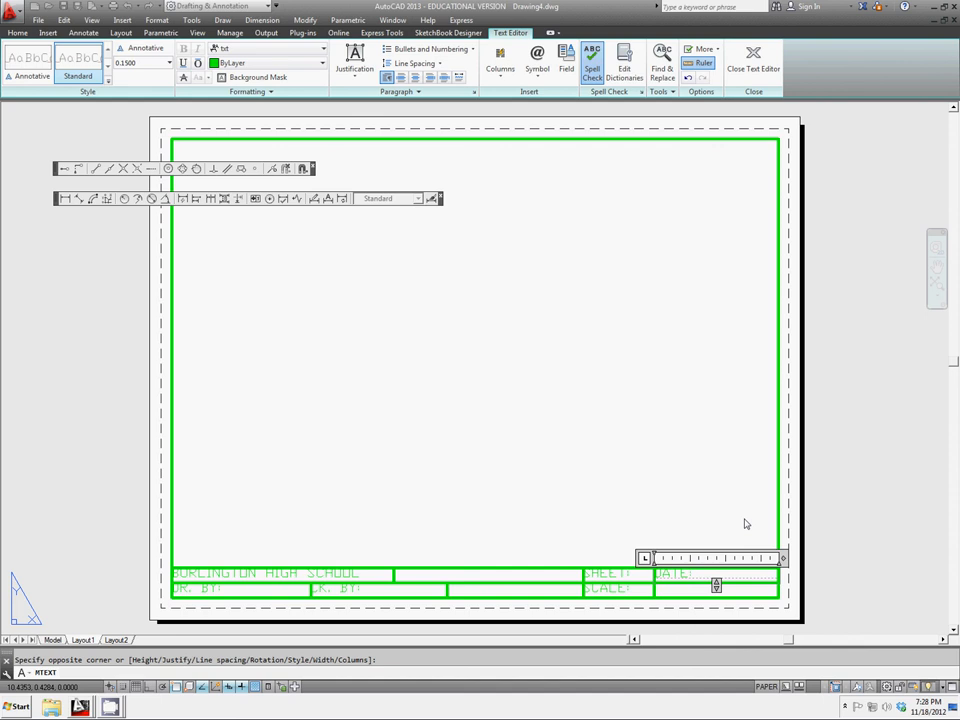
{"action": "right_click", "coordinate": [648, 530]}
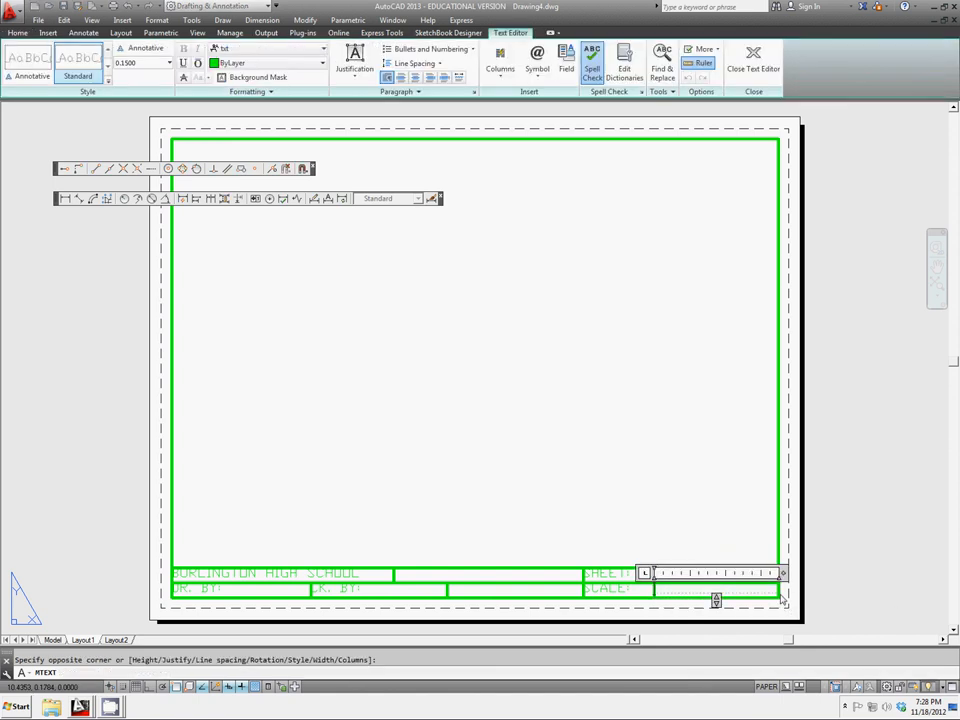
Step: Type the assignment label into the bottom-right title block cell's text box
{"action": "type", "text": "ASSIGNEM"}
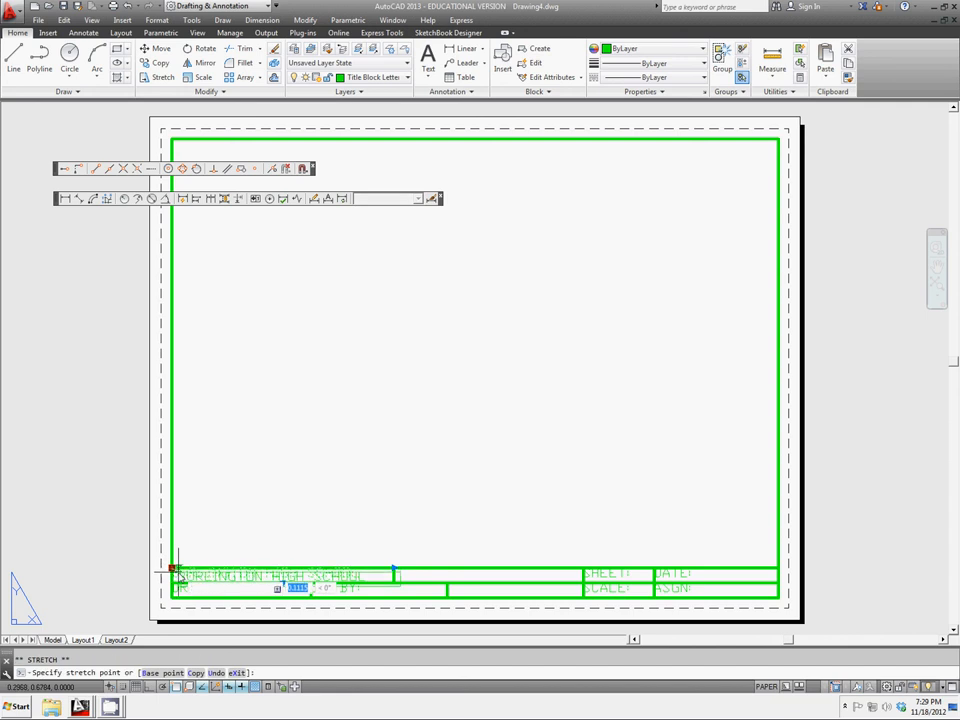
{"action": "key", "text": "Escape"}
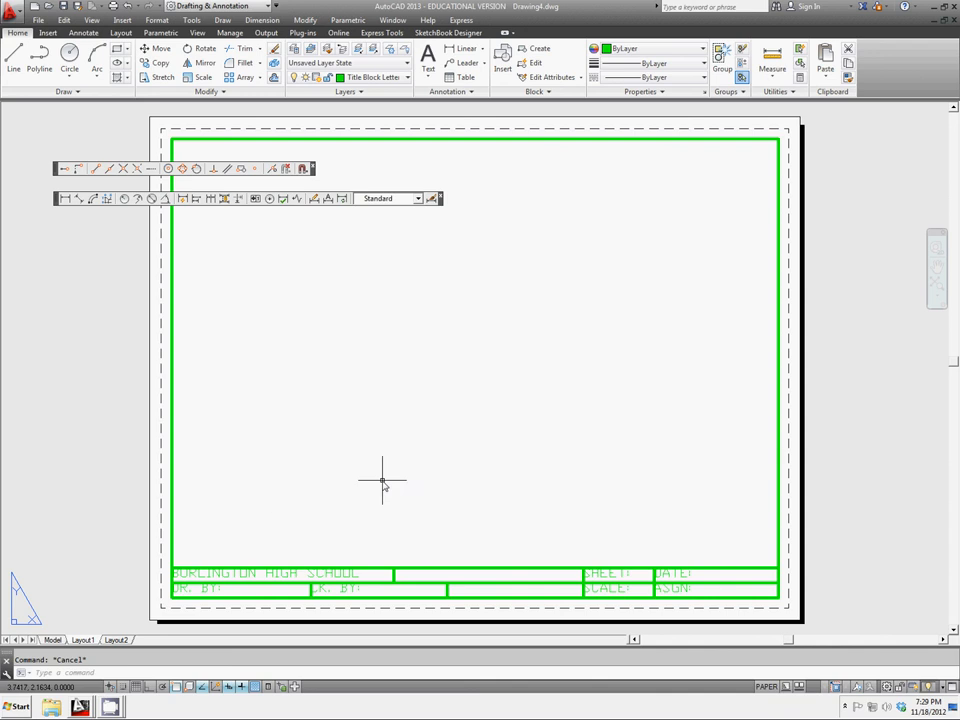
{"action": "mouse_move", "coordinate": [625, 590]}
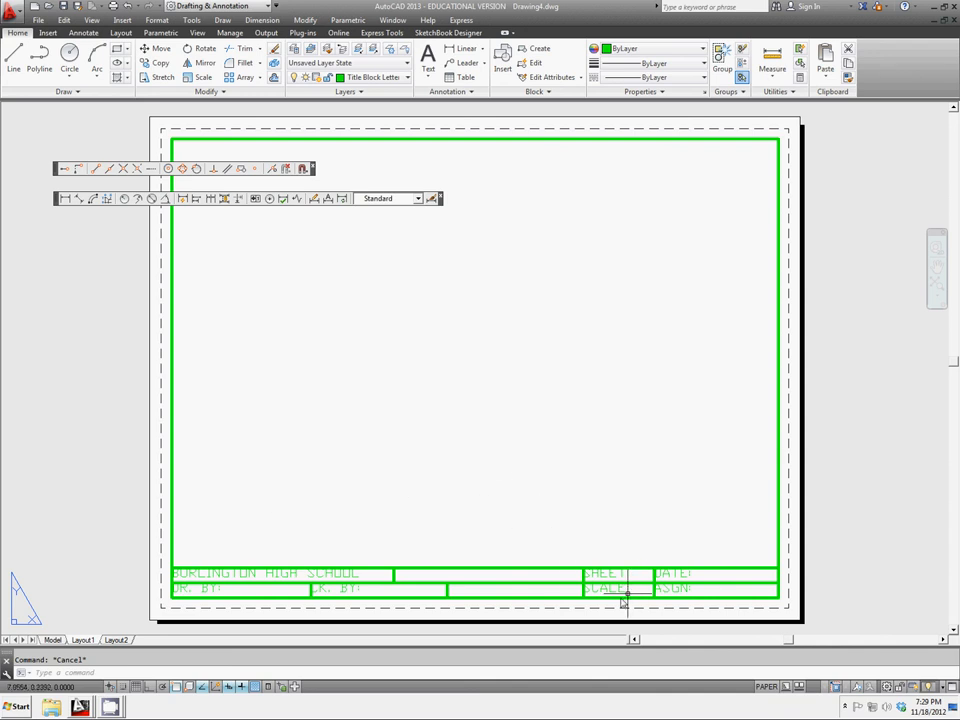